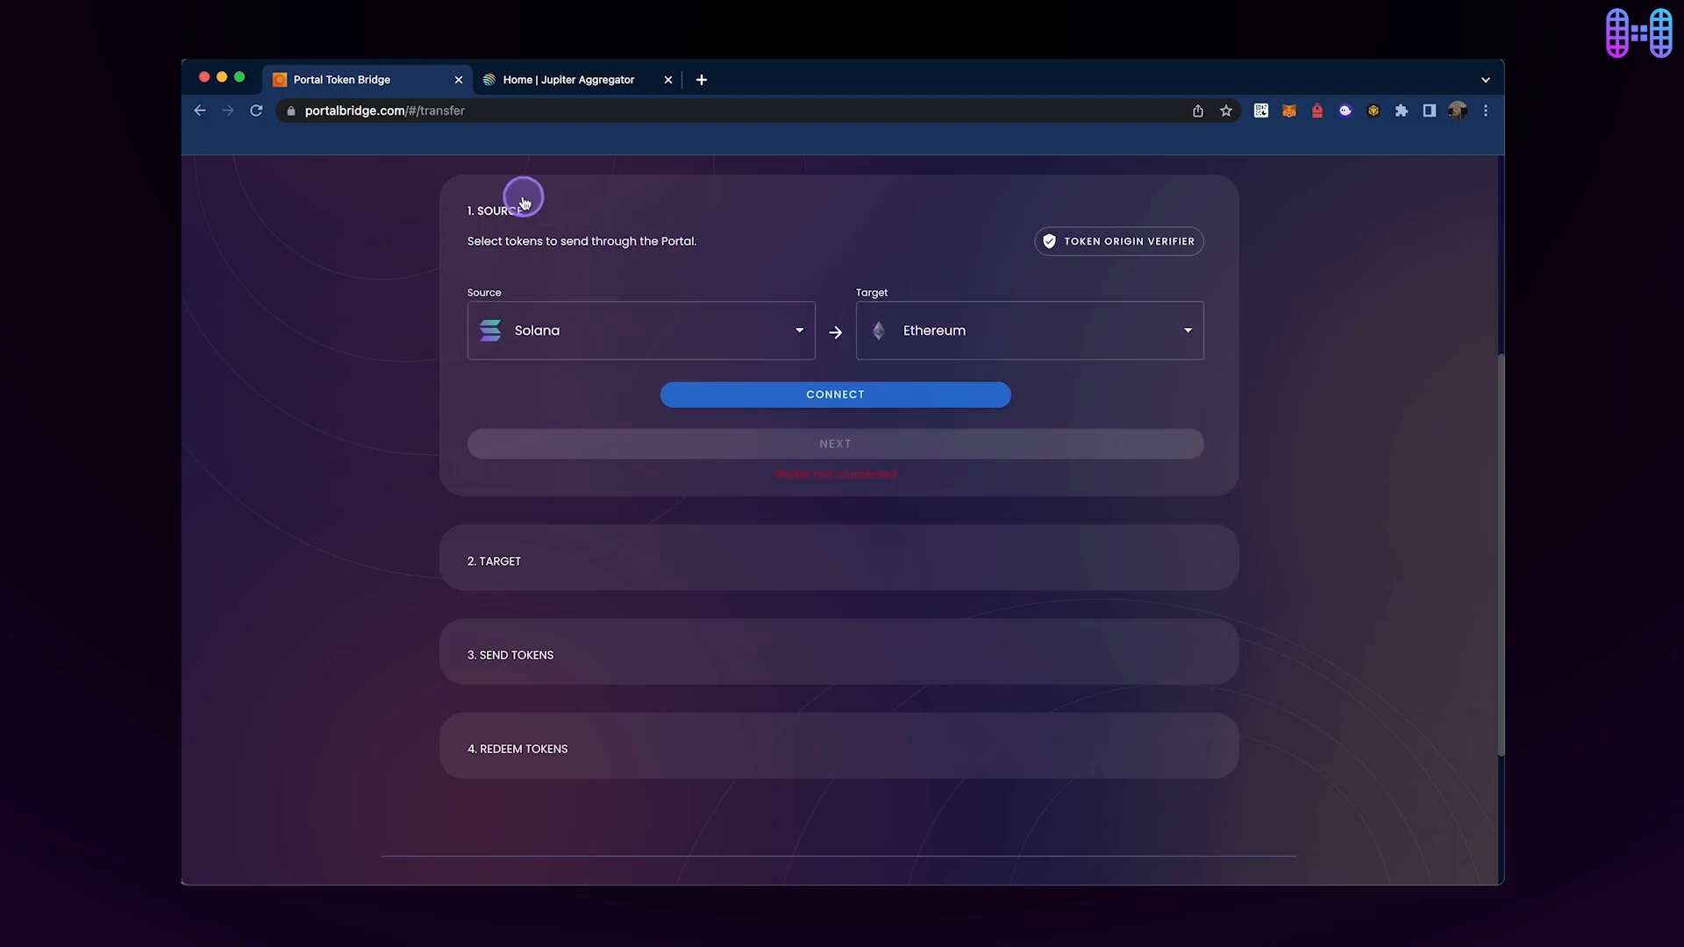
mouse_move(486, 116)
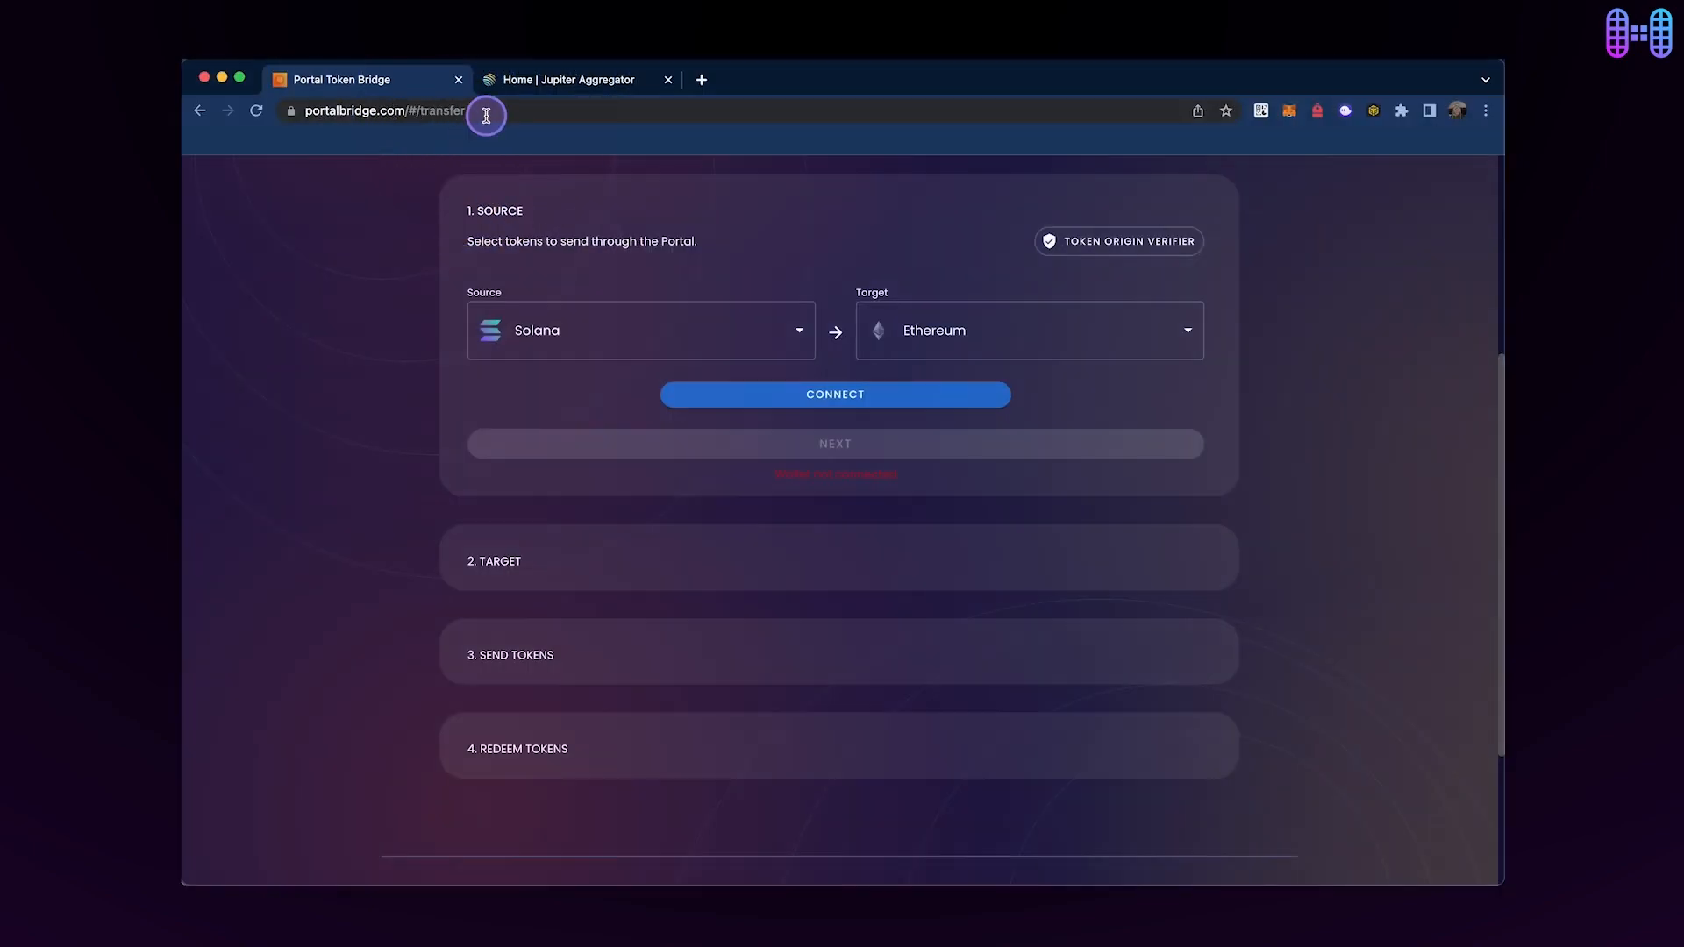
mouse_move(800, 330)
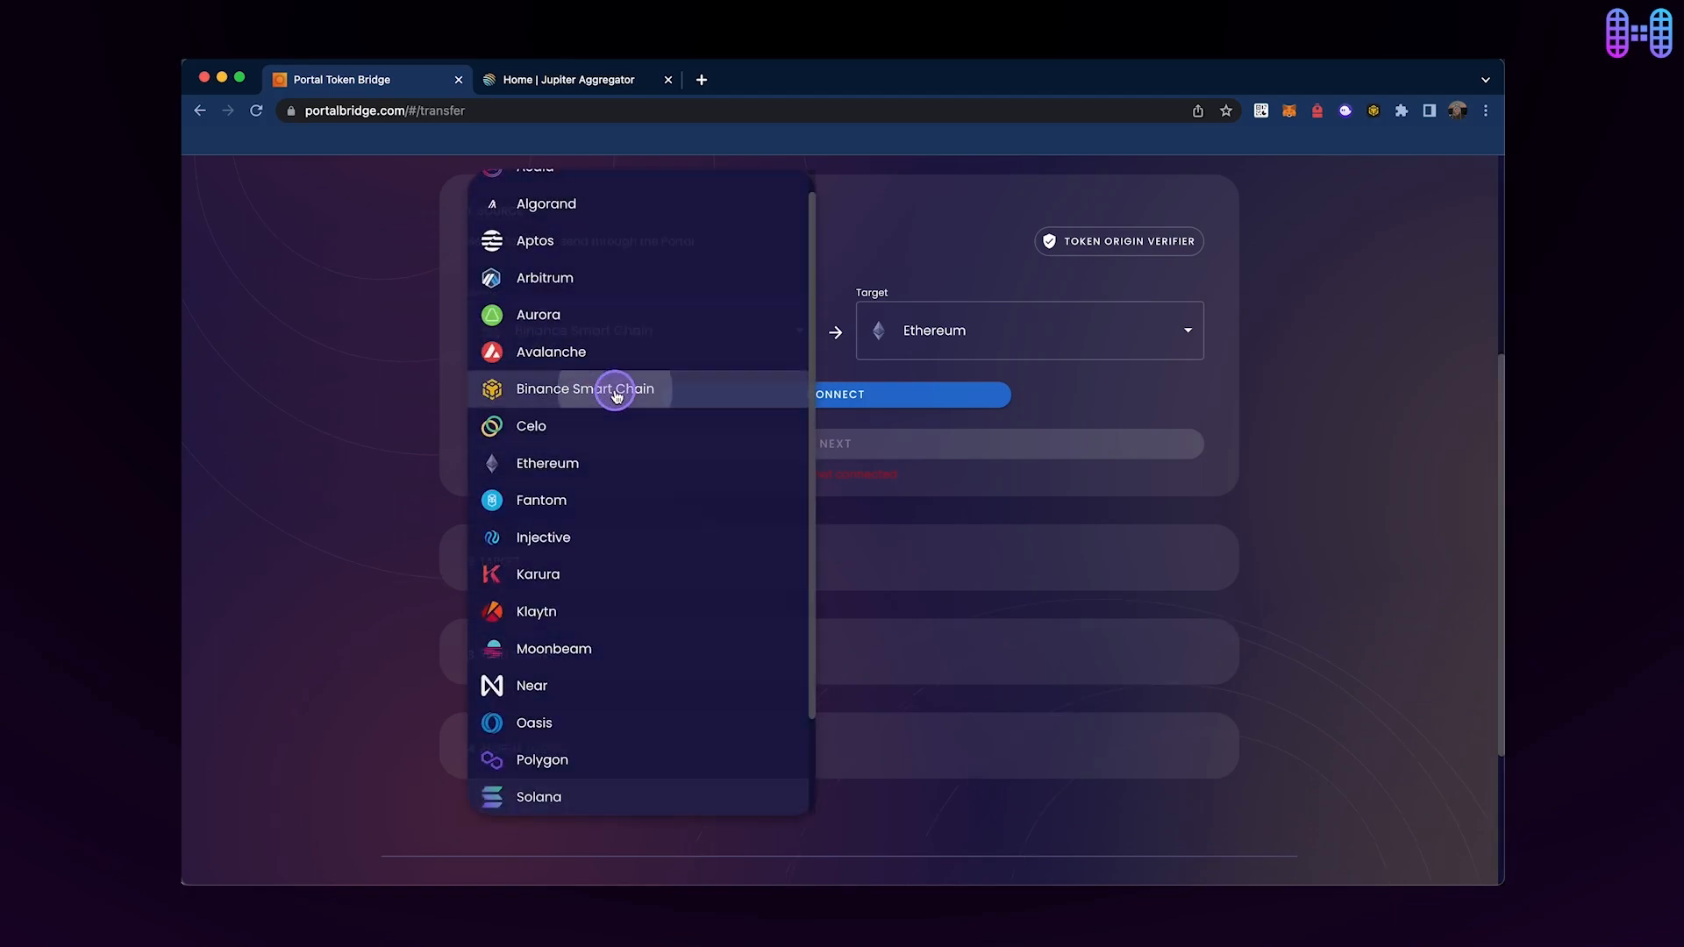
- Route the transfer from Binance Smart Chain as source to Solana as target
left_click(585, 390)
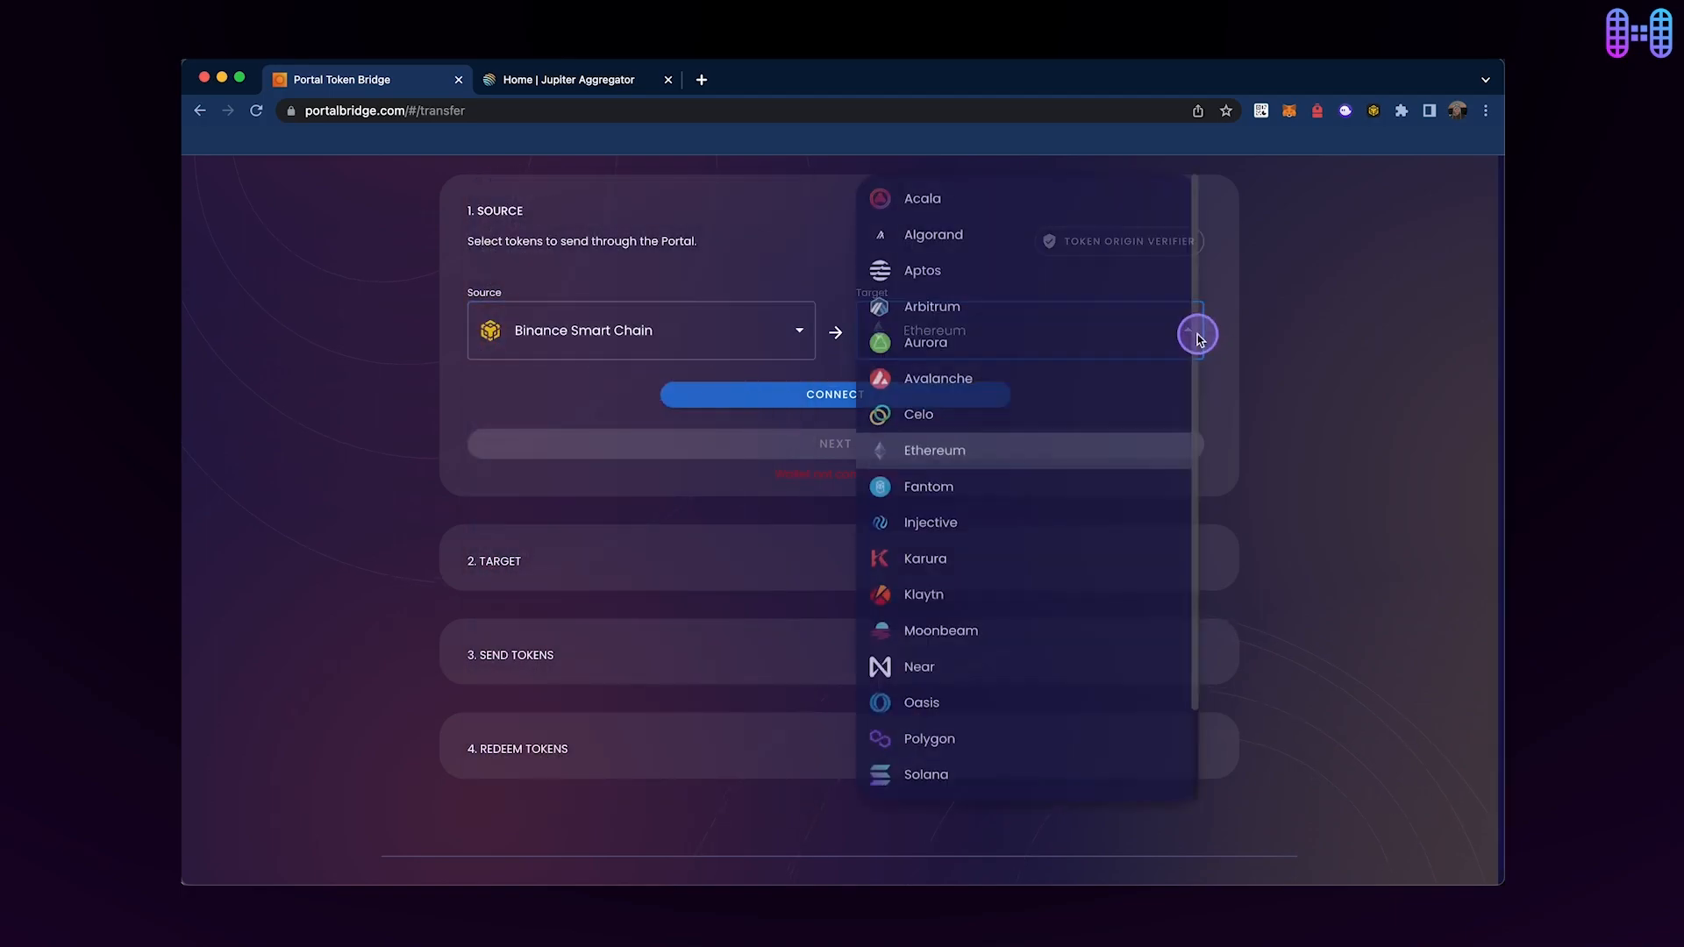
left_click(926, 773)
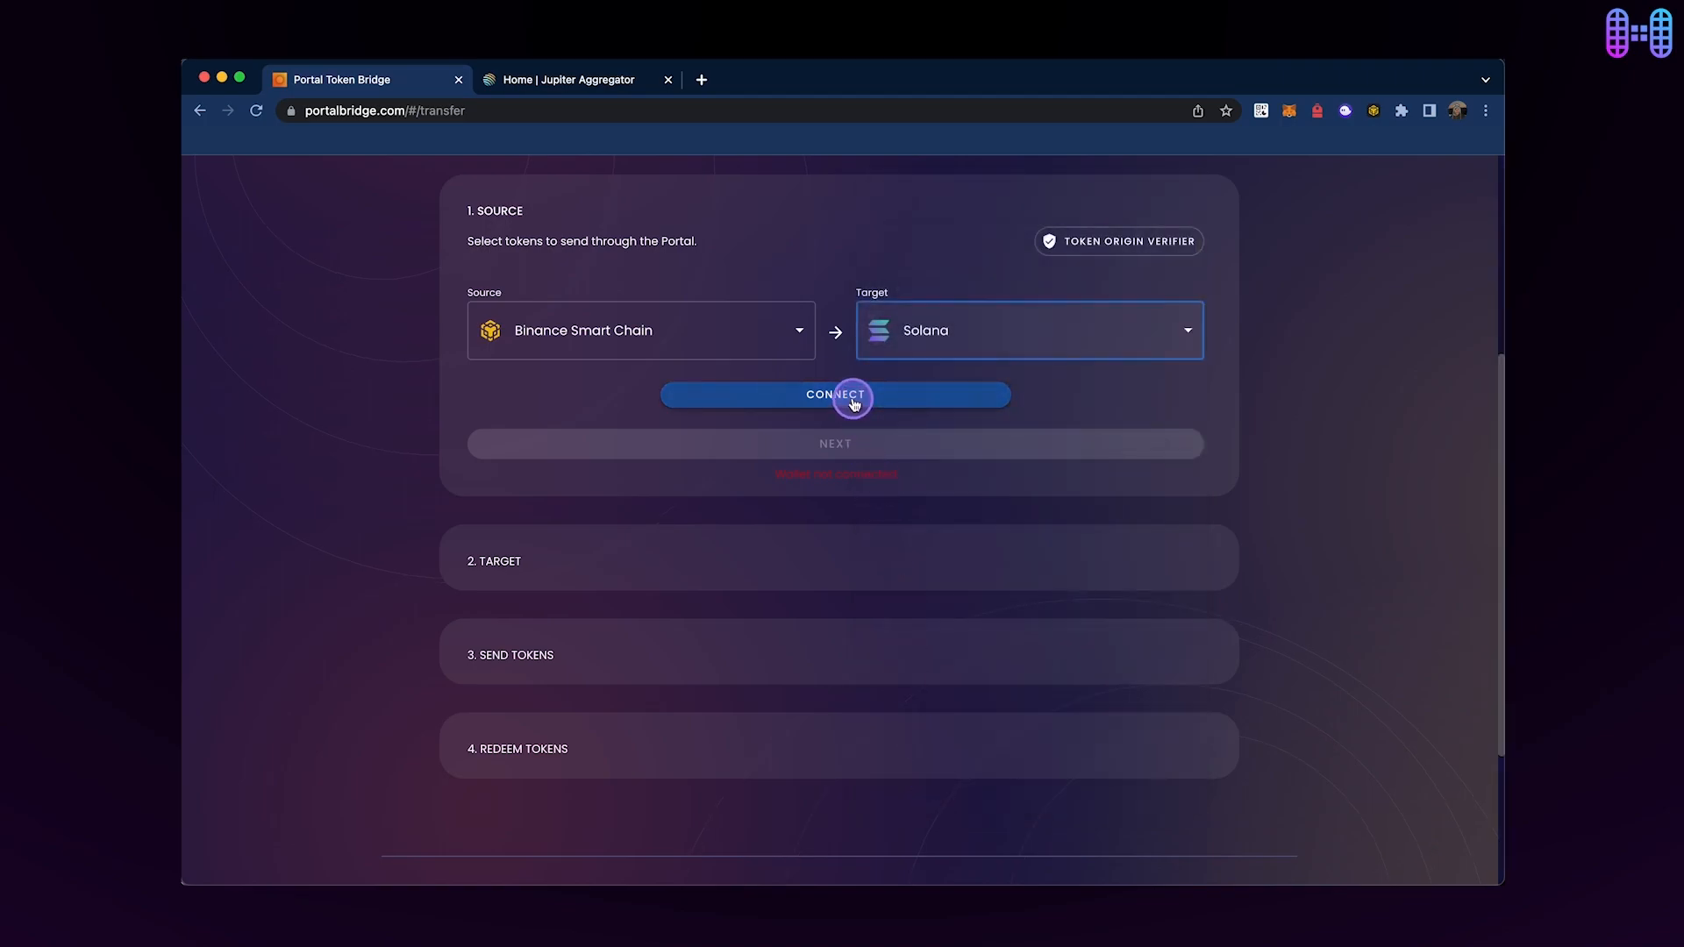
- Connect the BSC wallet, choose USDT and fill the full 10.21 balance with MAX
left_click(835, 395)
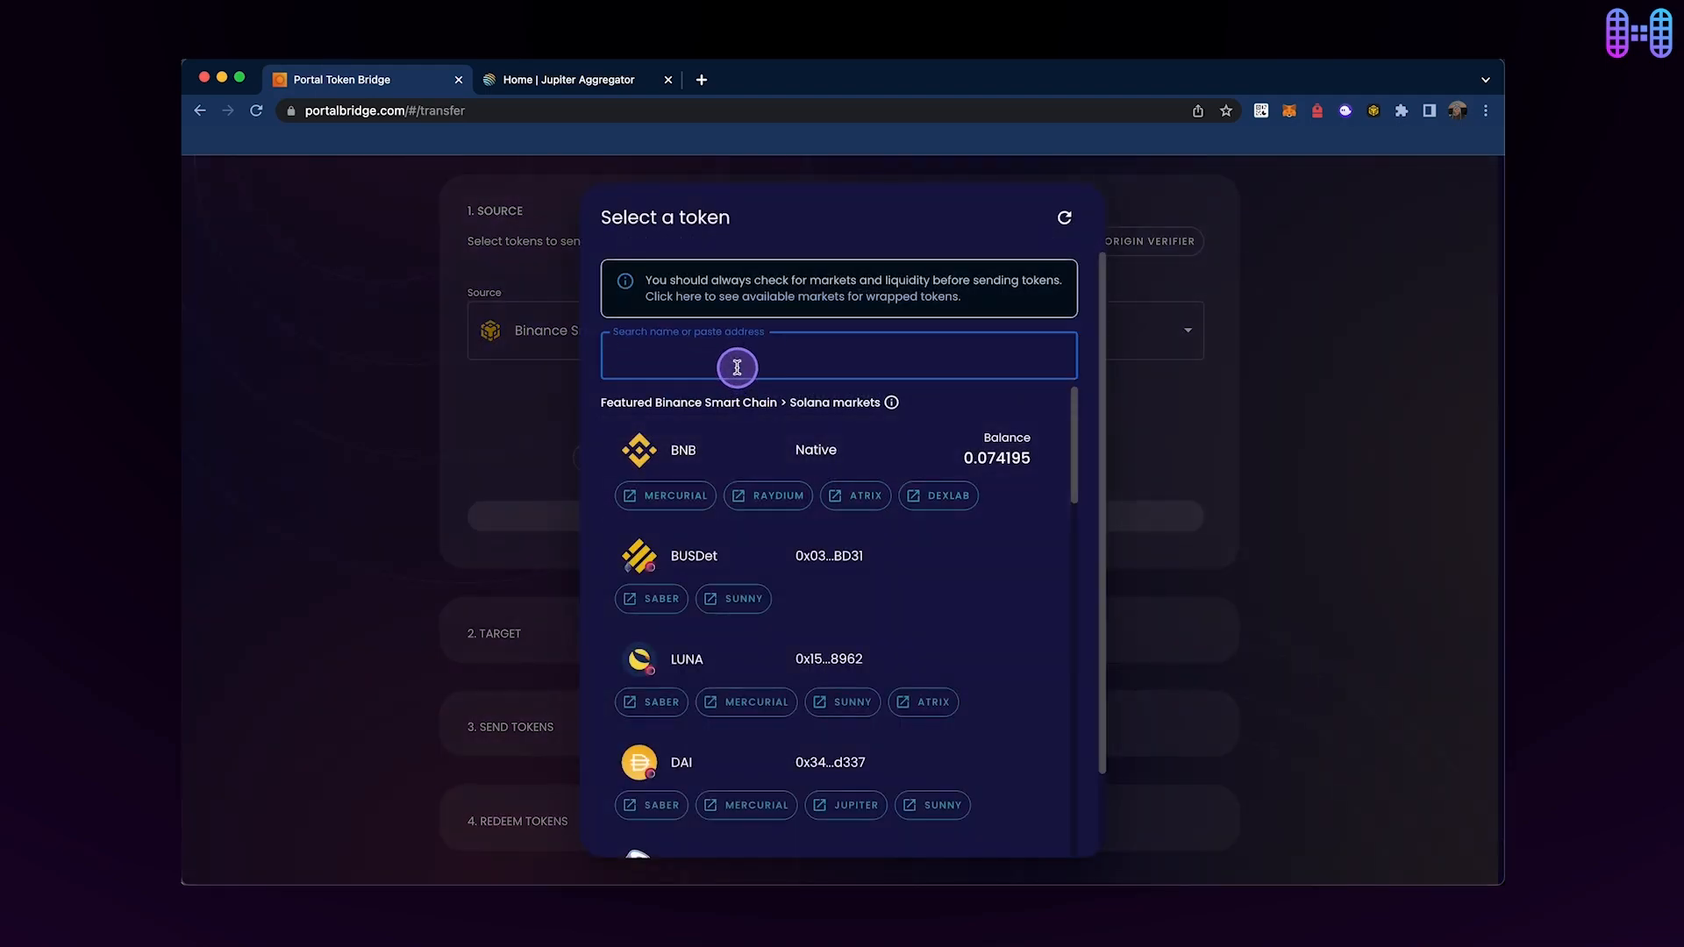
type("usdt")
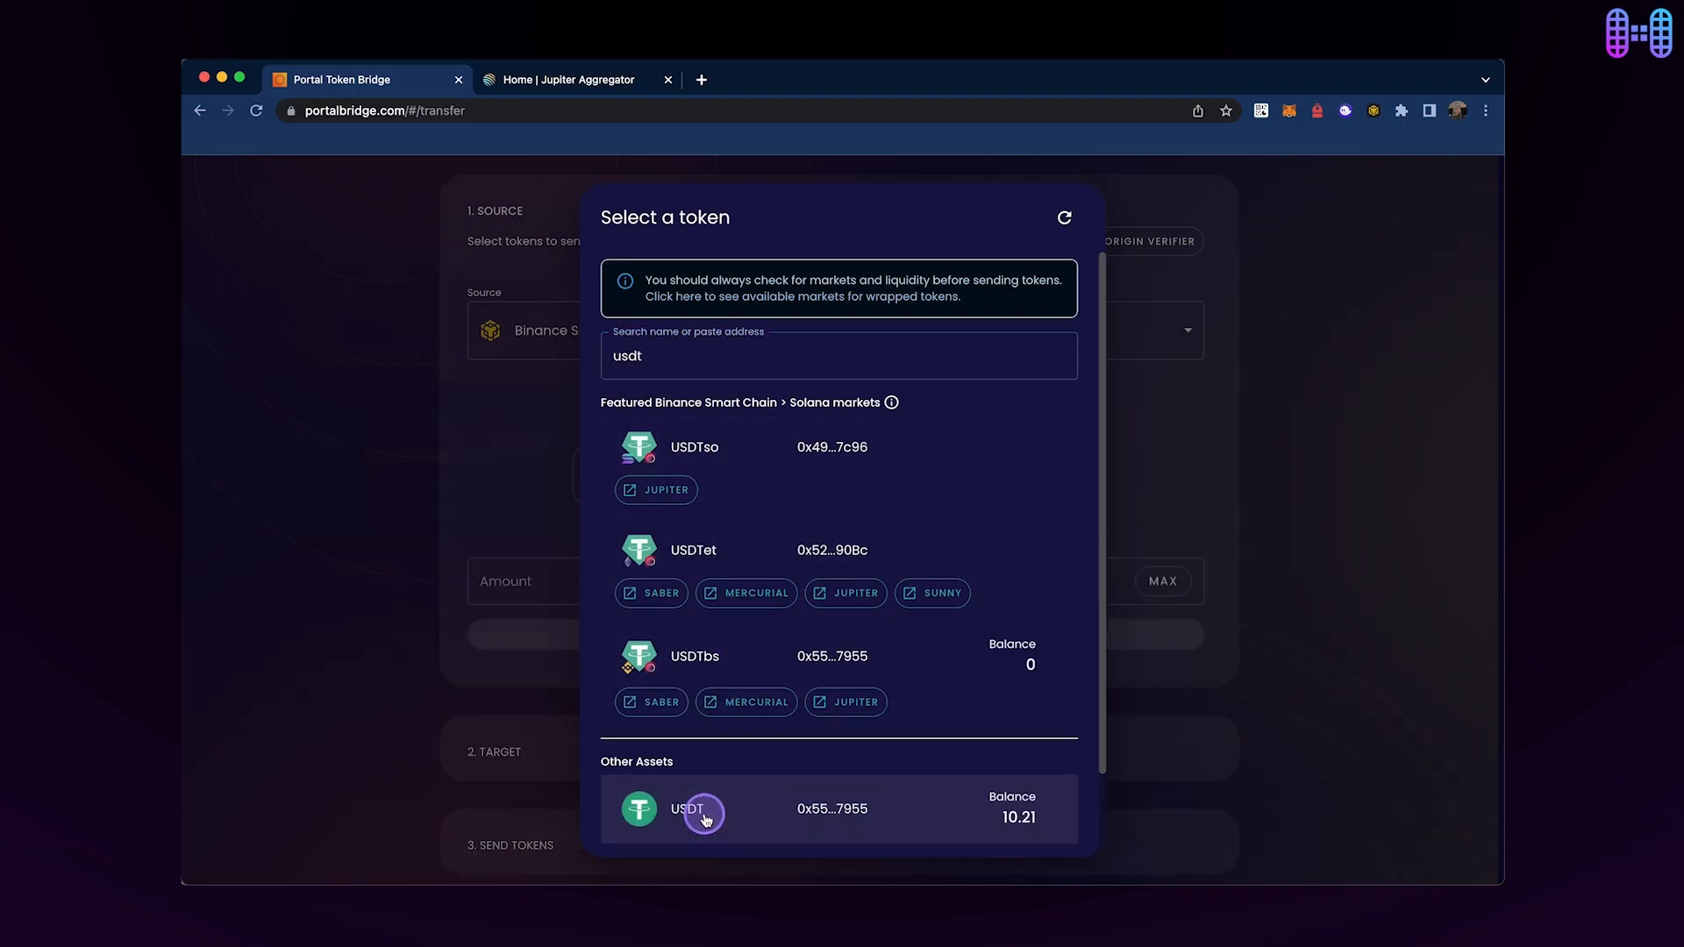
left_click(698, 808)
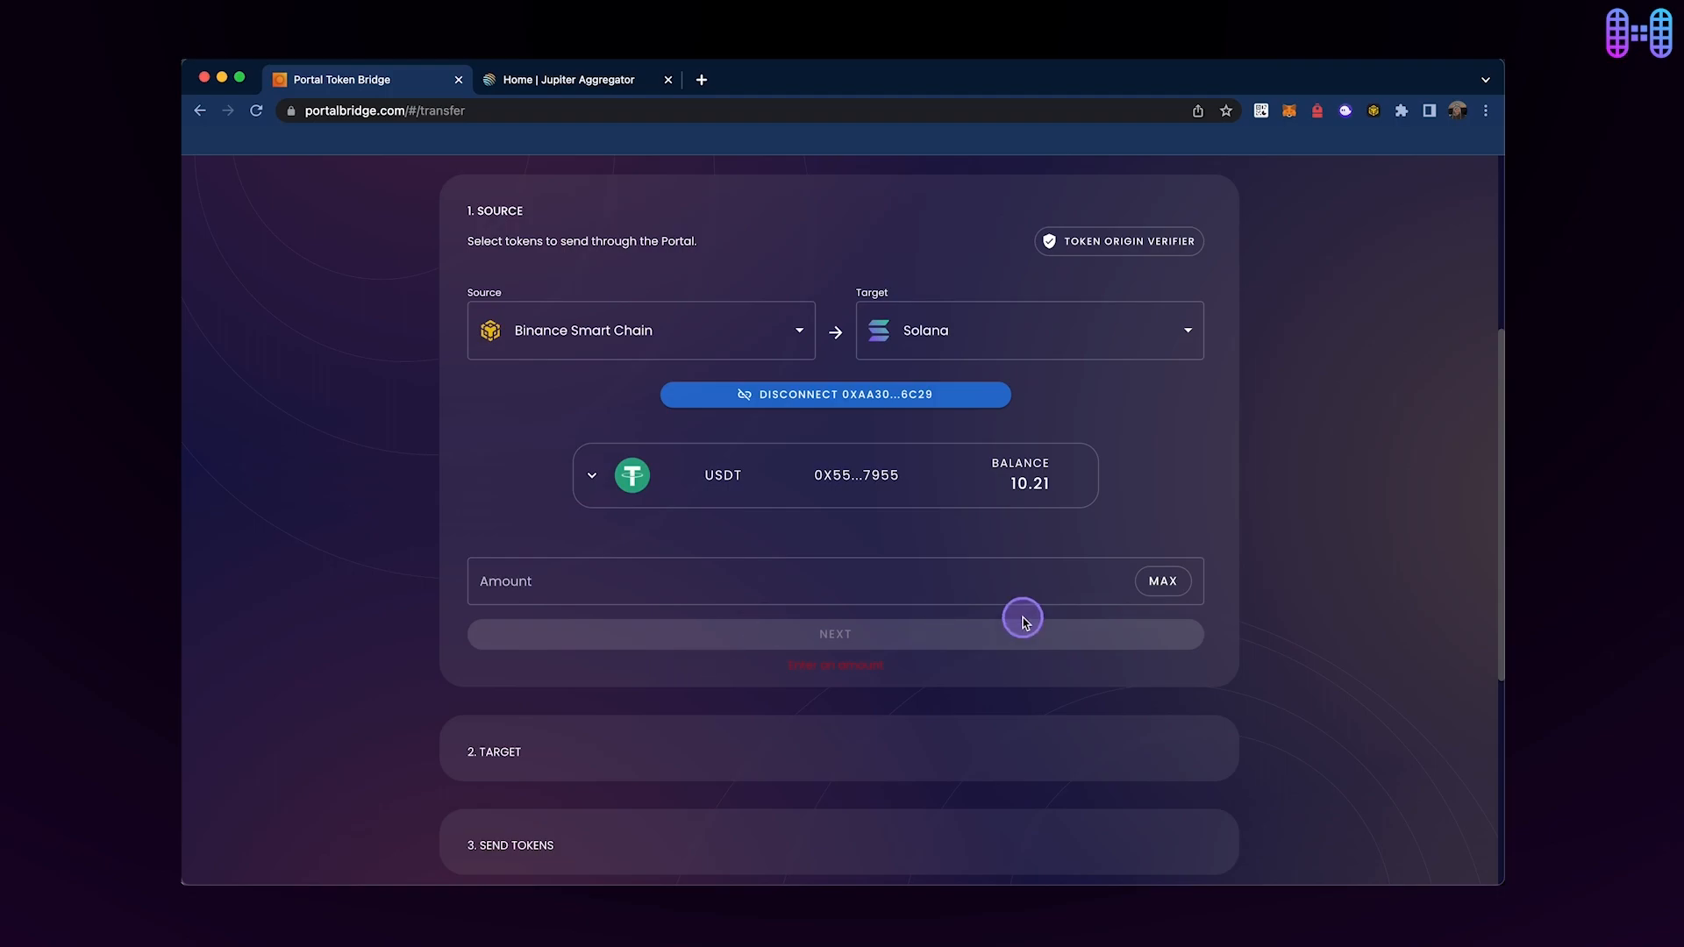
left_click(1161, 581)
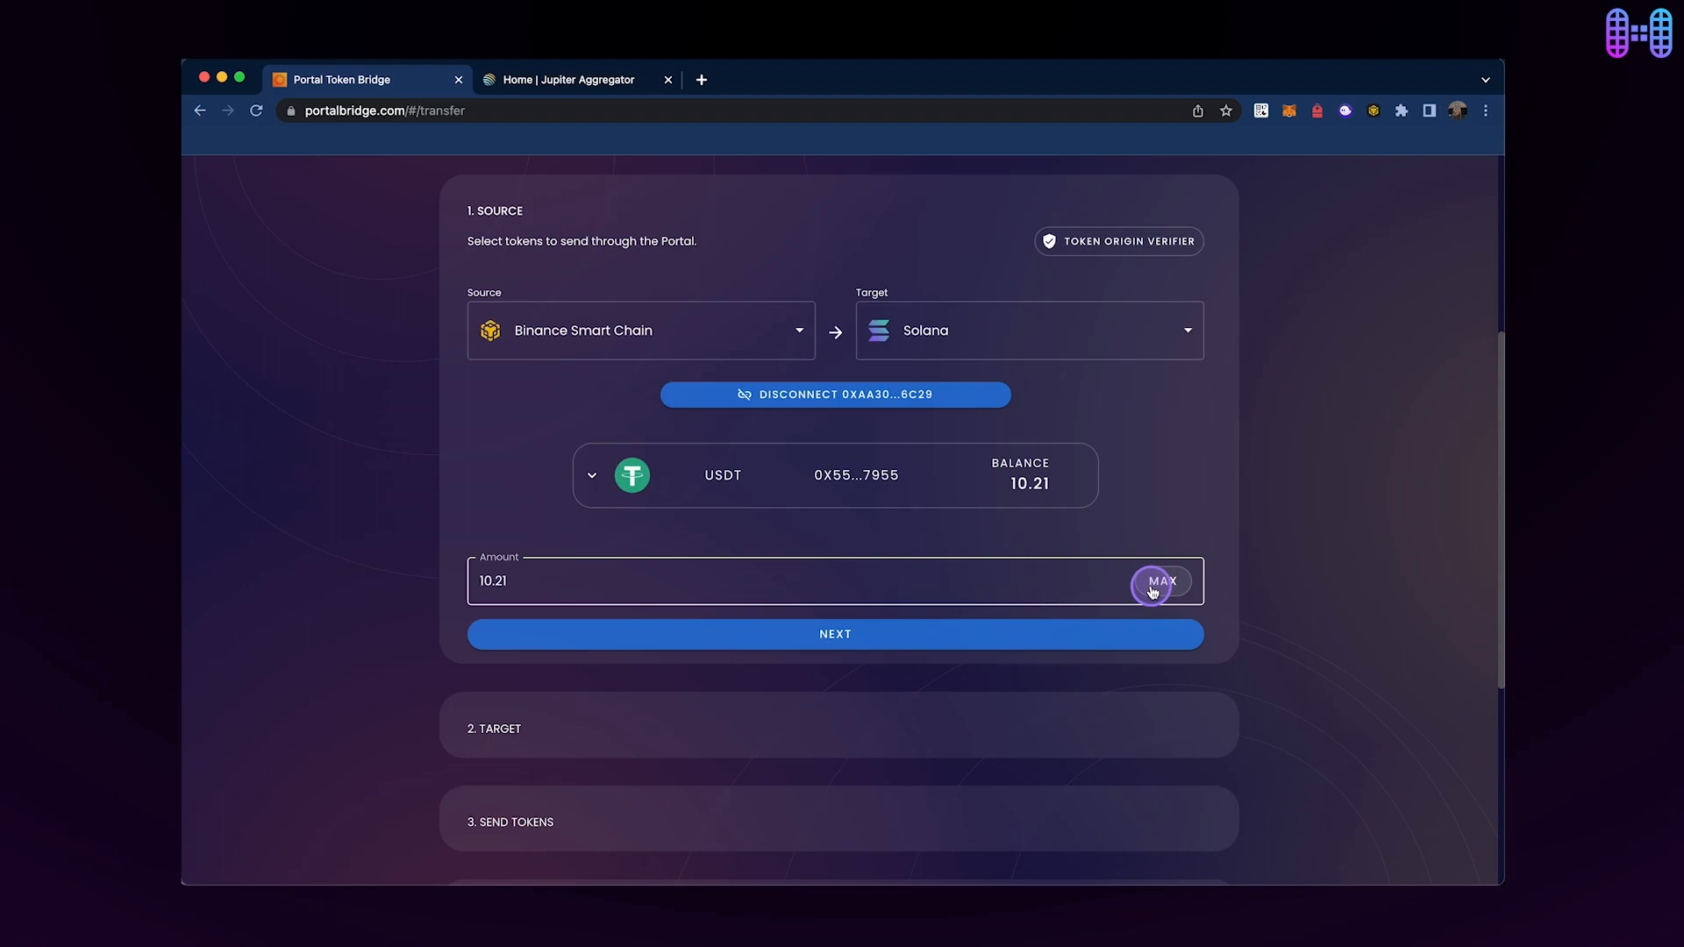
- Confirm the 10.21 USDT source and connect the Solana recipient wallet
left_click(835, 633)
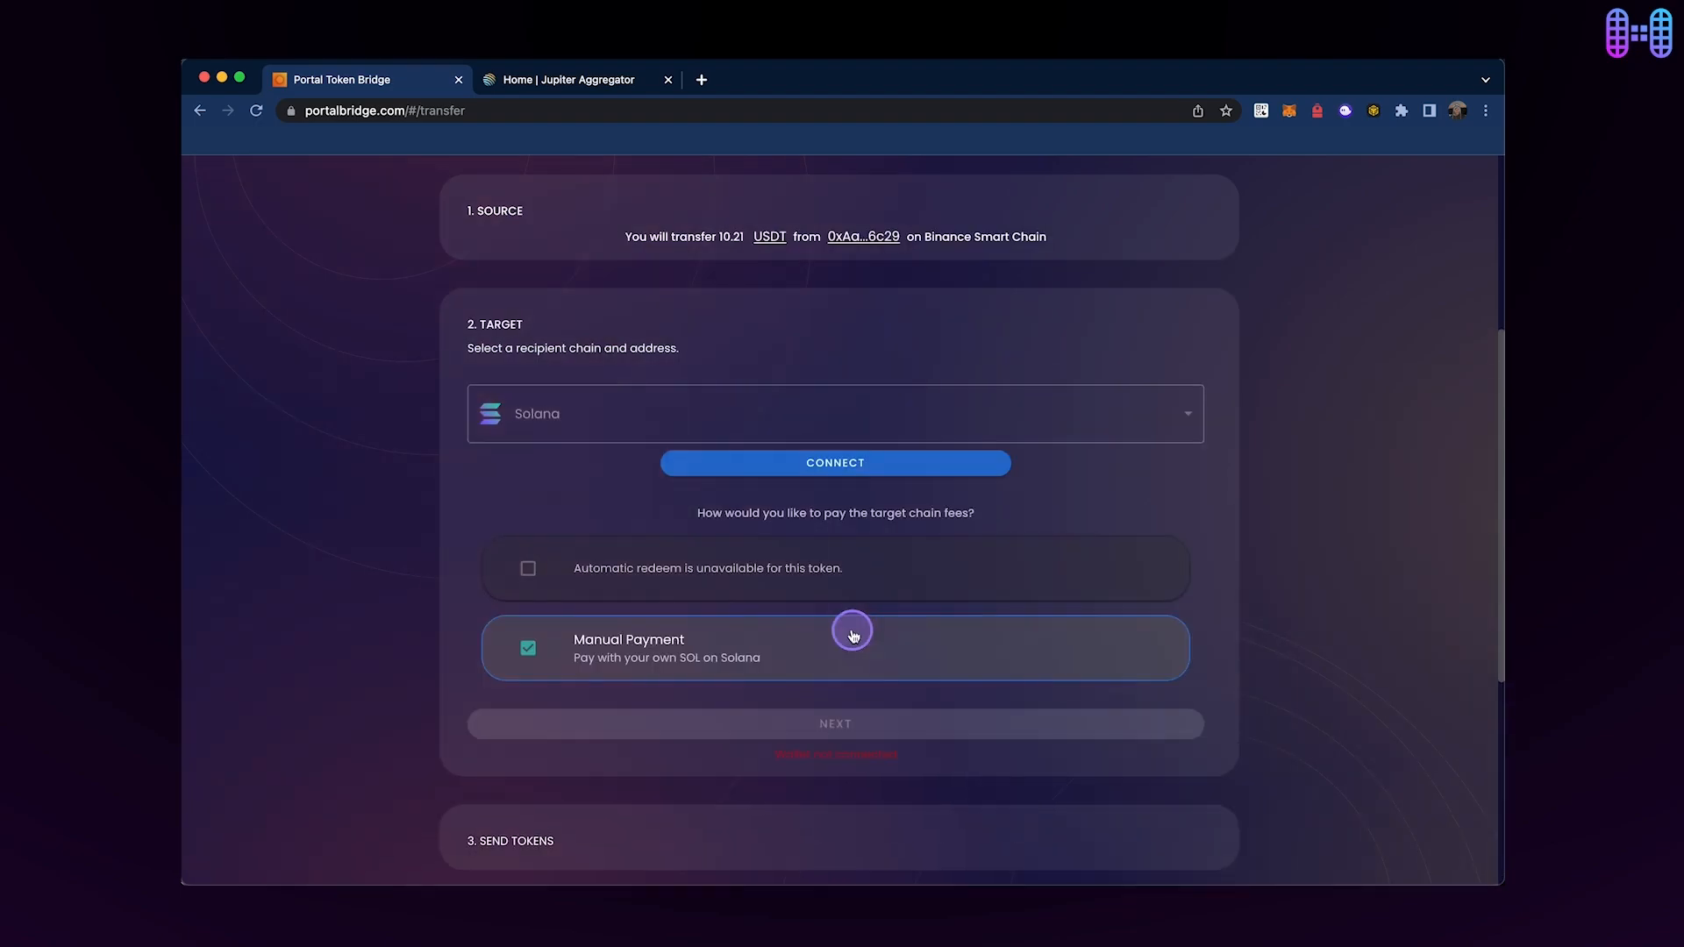
mouse_move(835, 463)
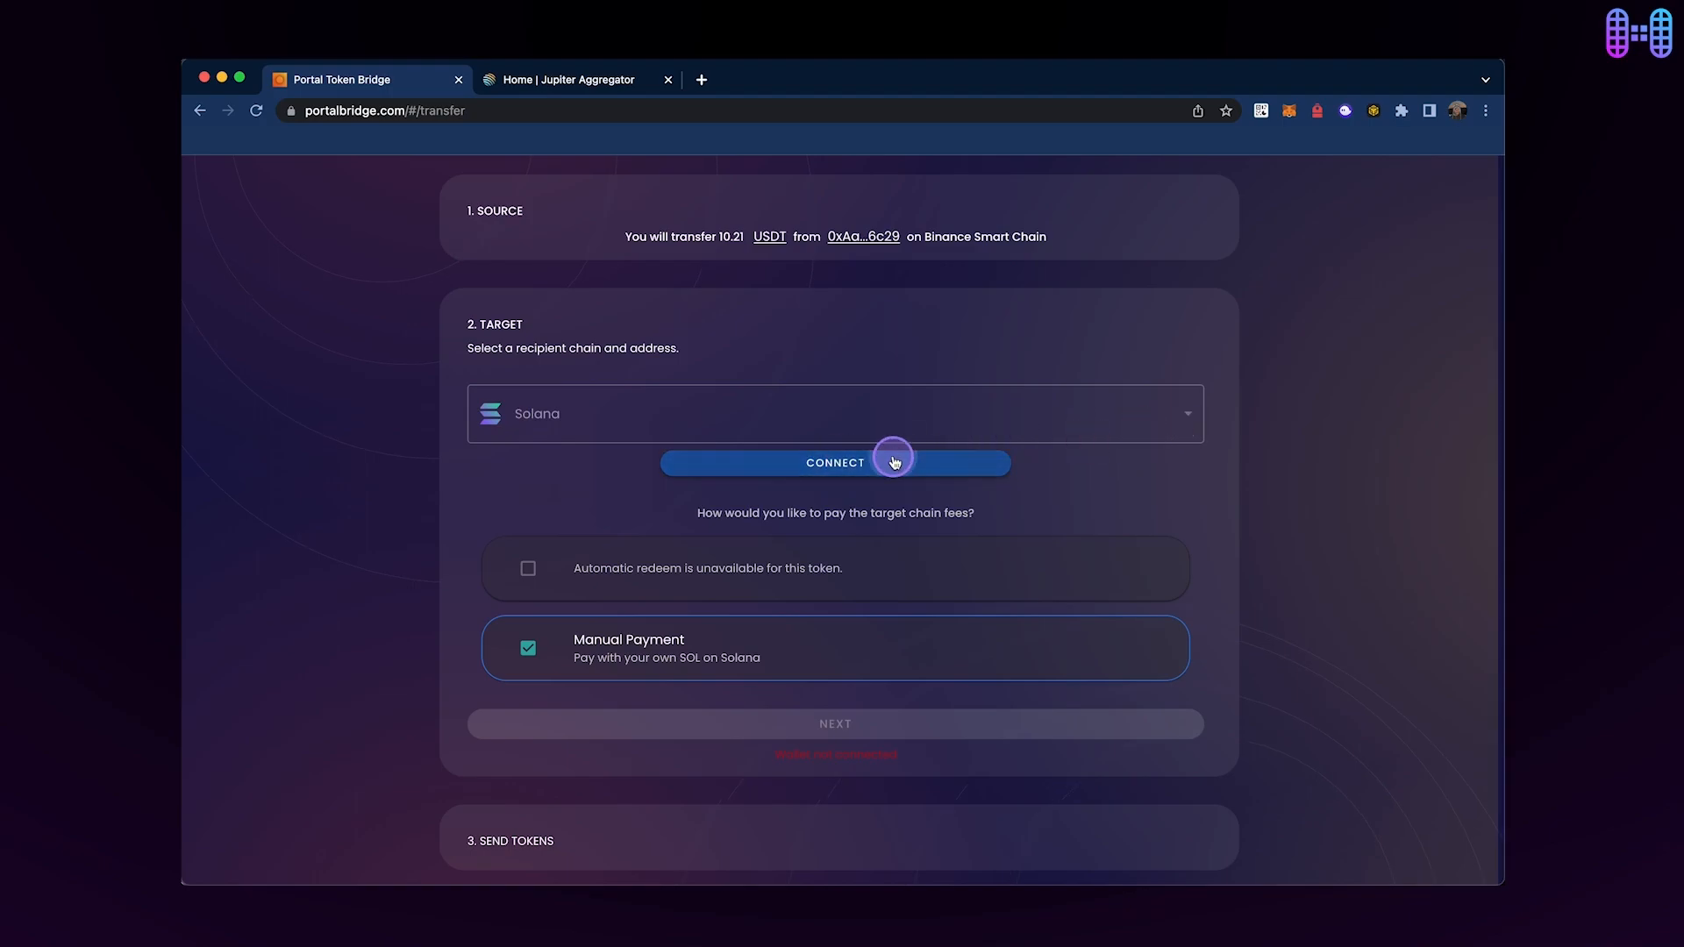
left_click(835, 461)
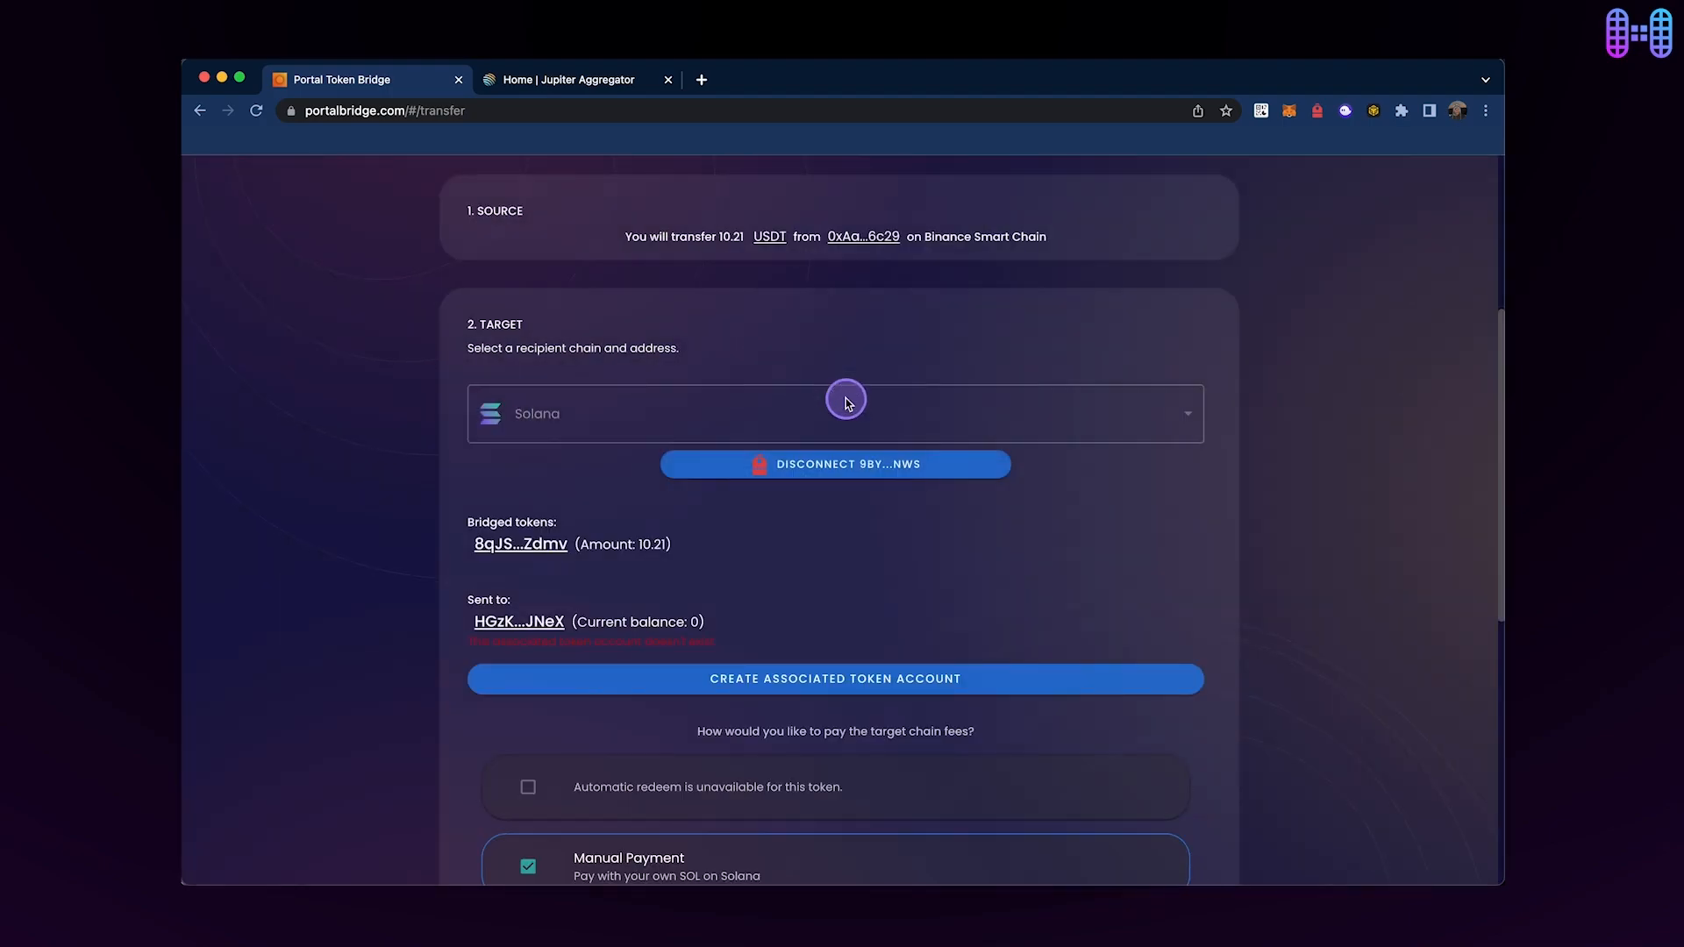
scroll("down", 3)
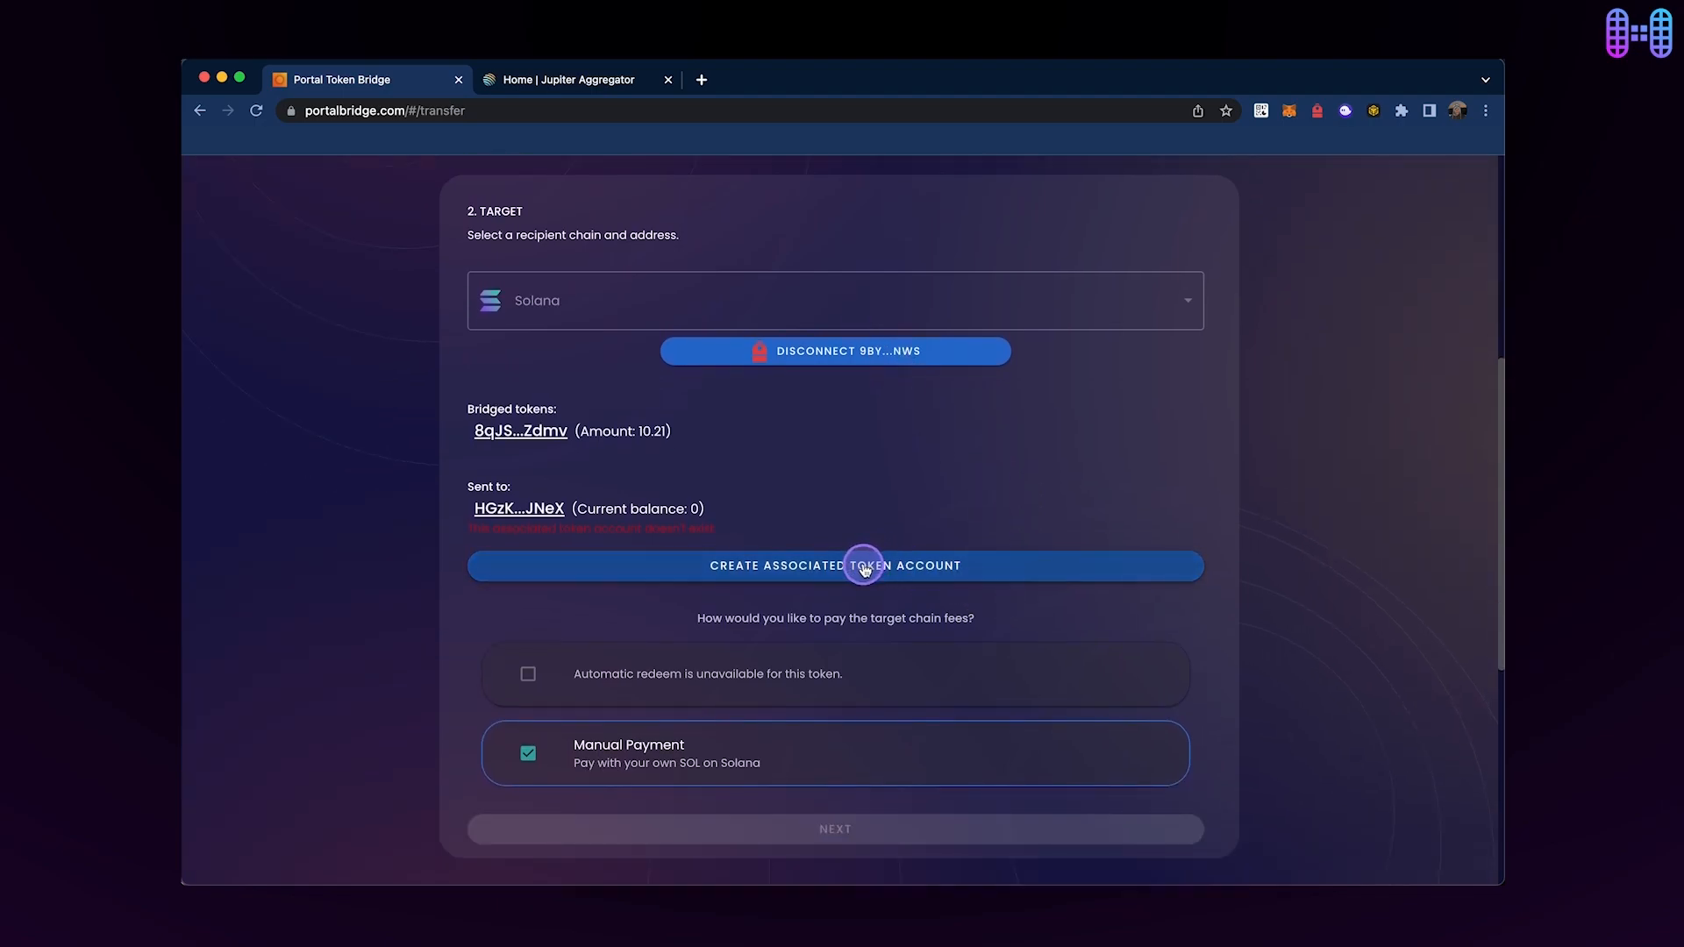
- Create the associated token account on Solana, approving it in the wallet
left_click(835, 566)
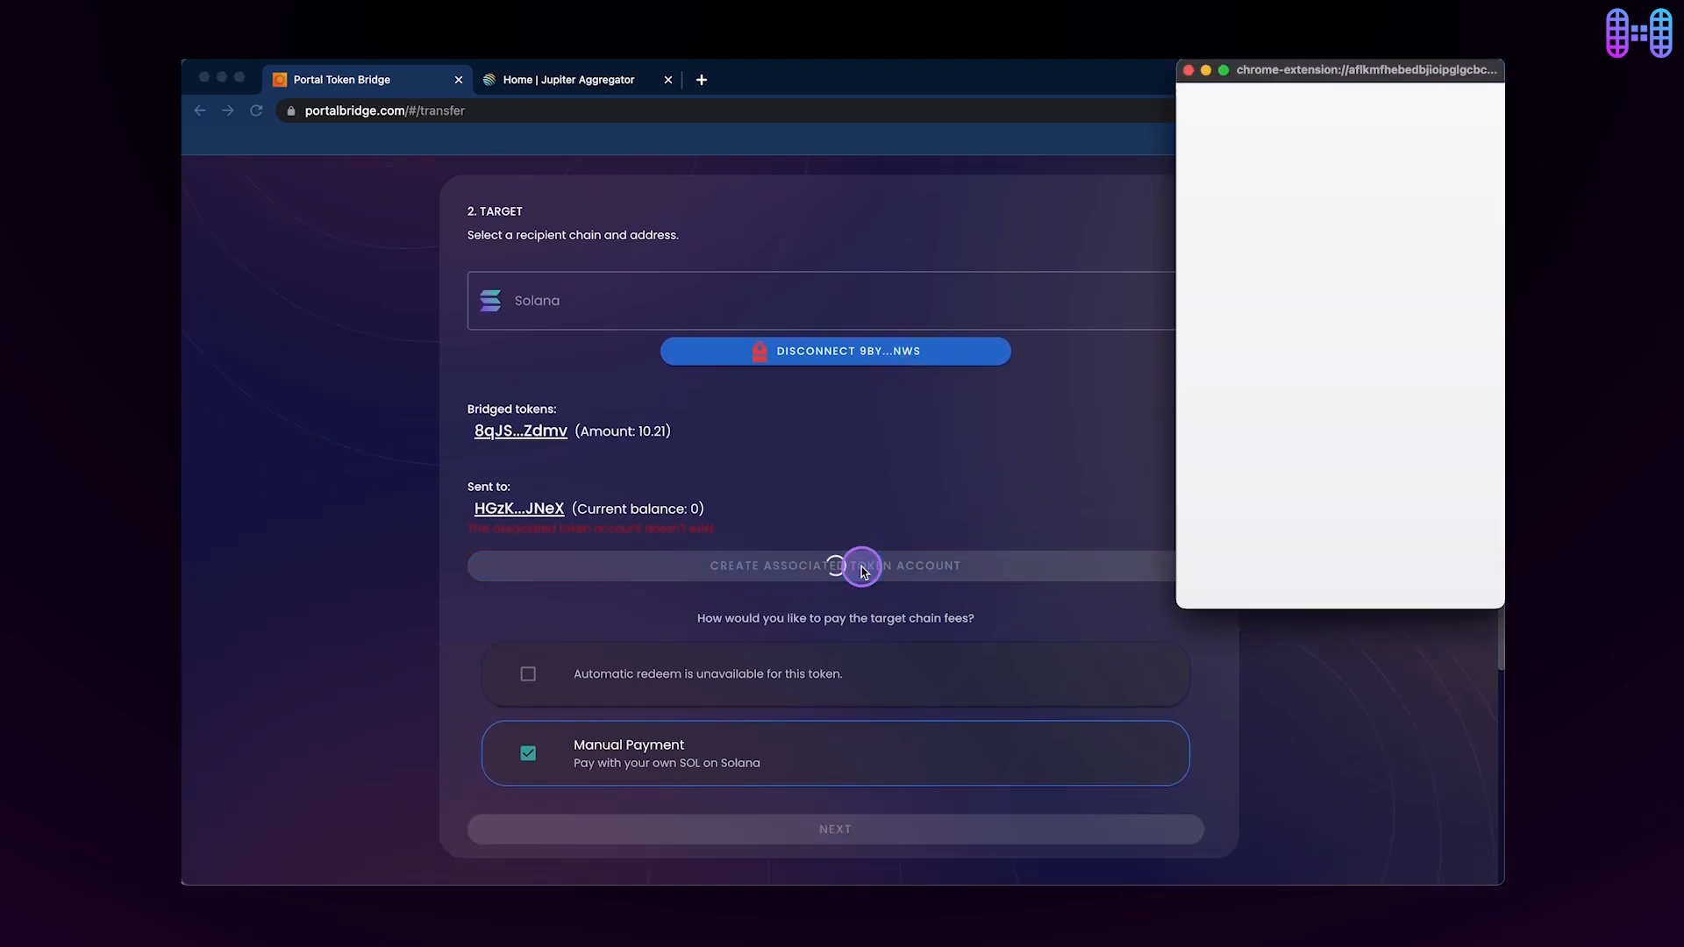
left_click(835, 567)
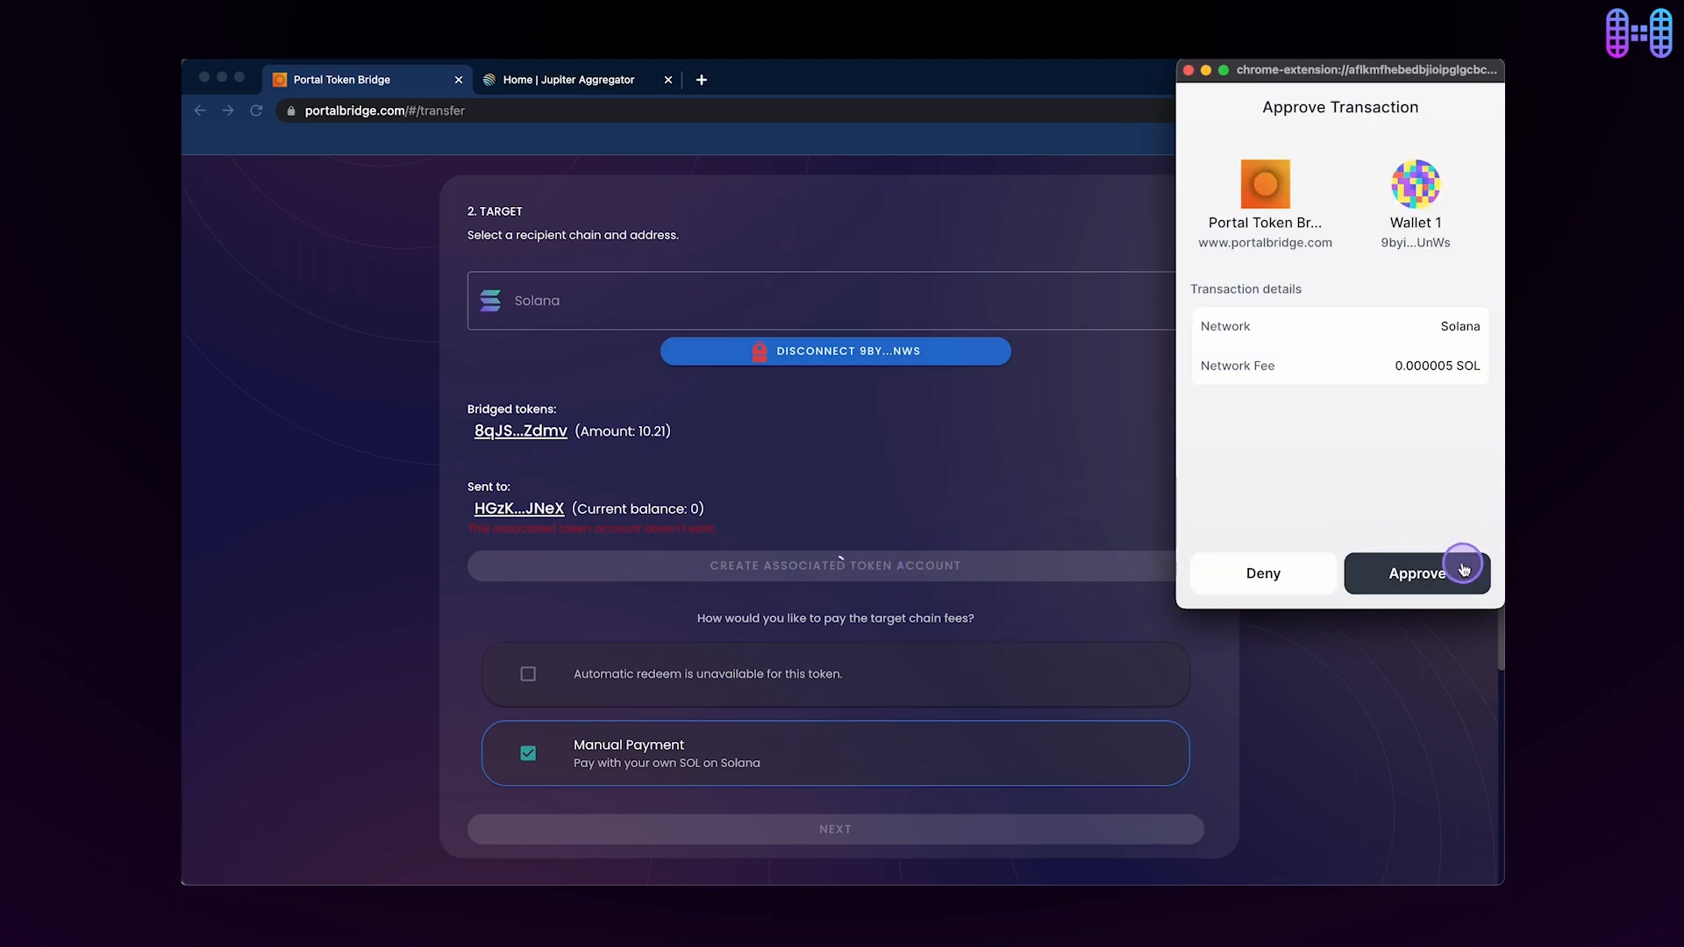
left_click(1417, 572)
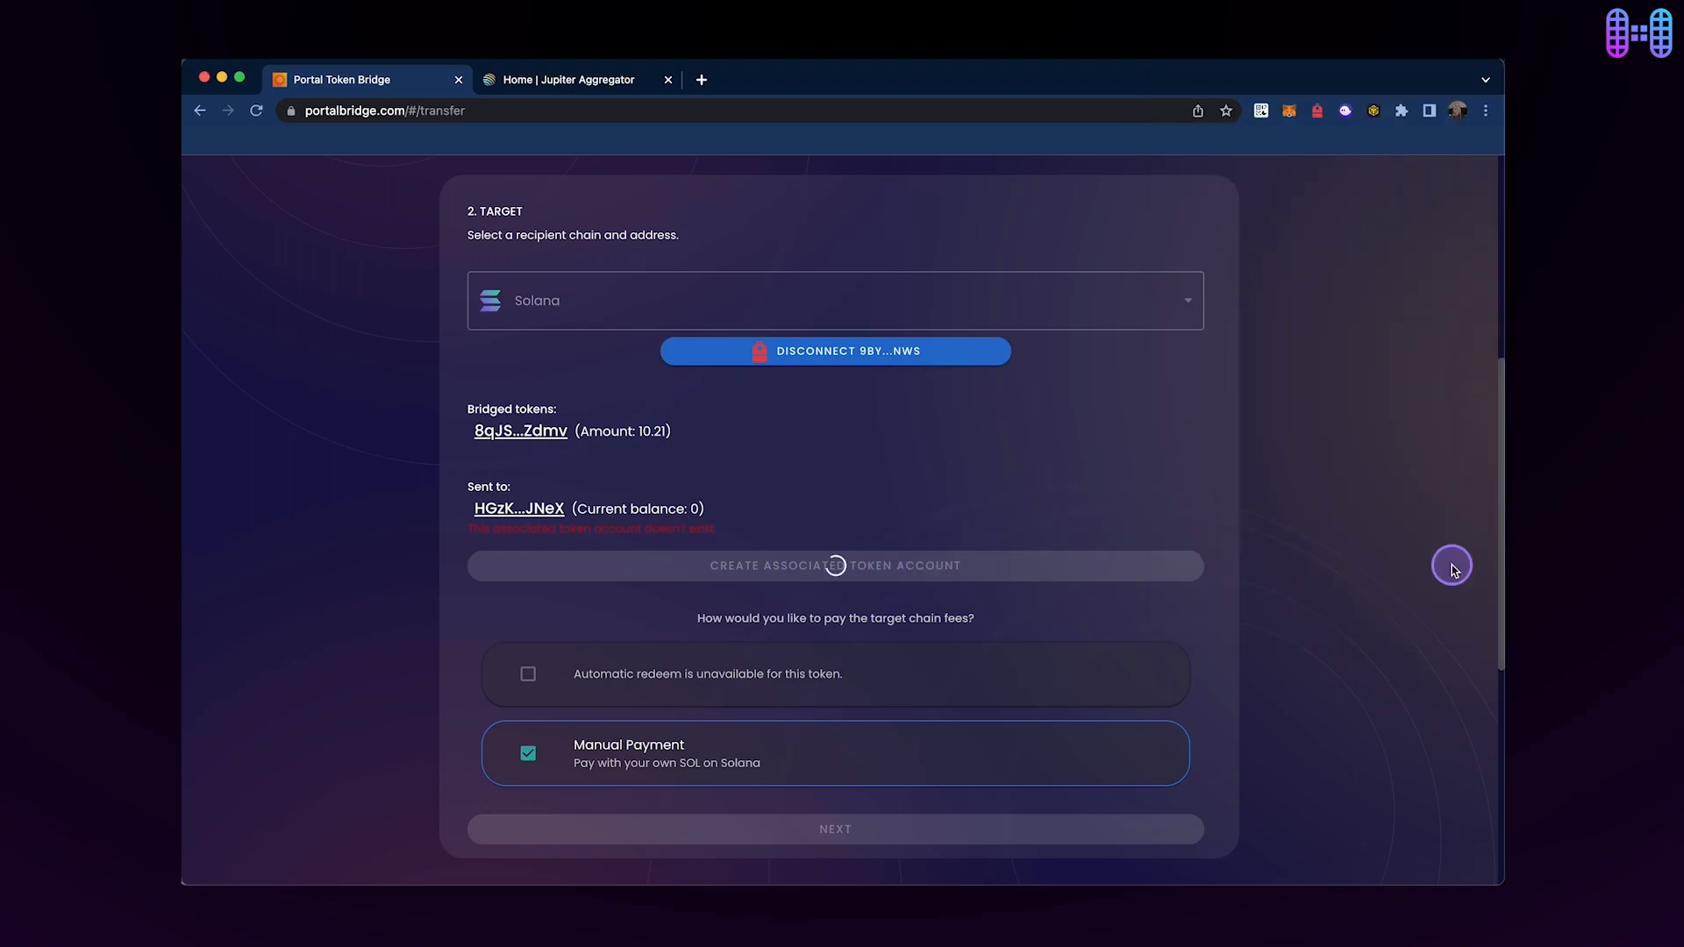
left_click(835, 565)
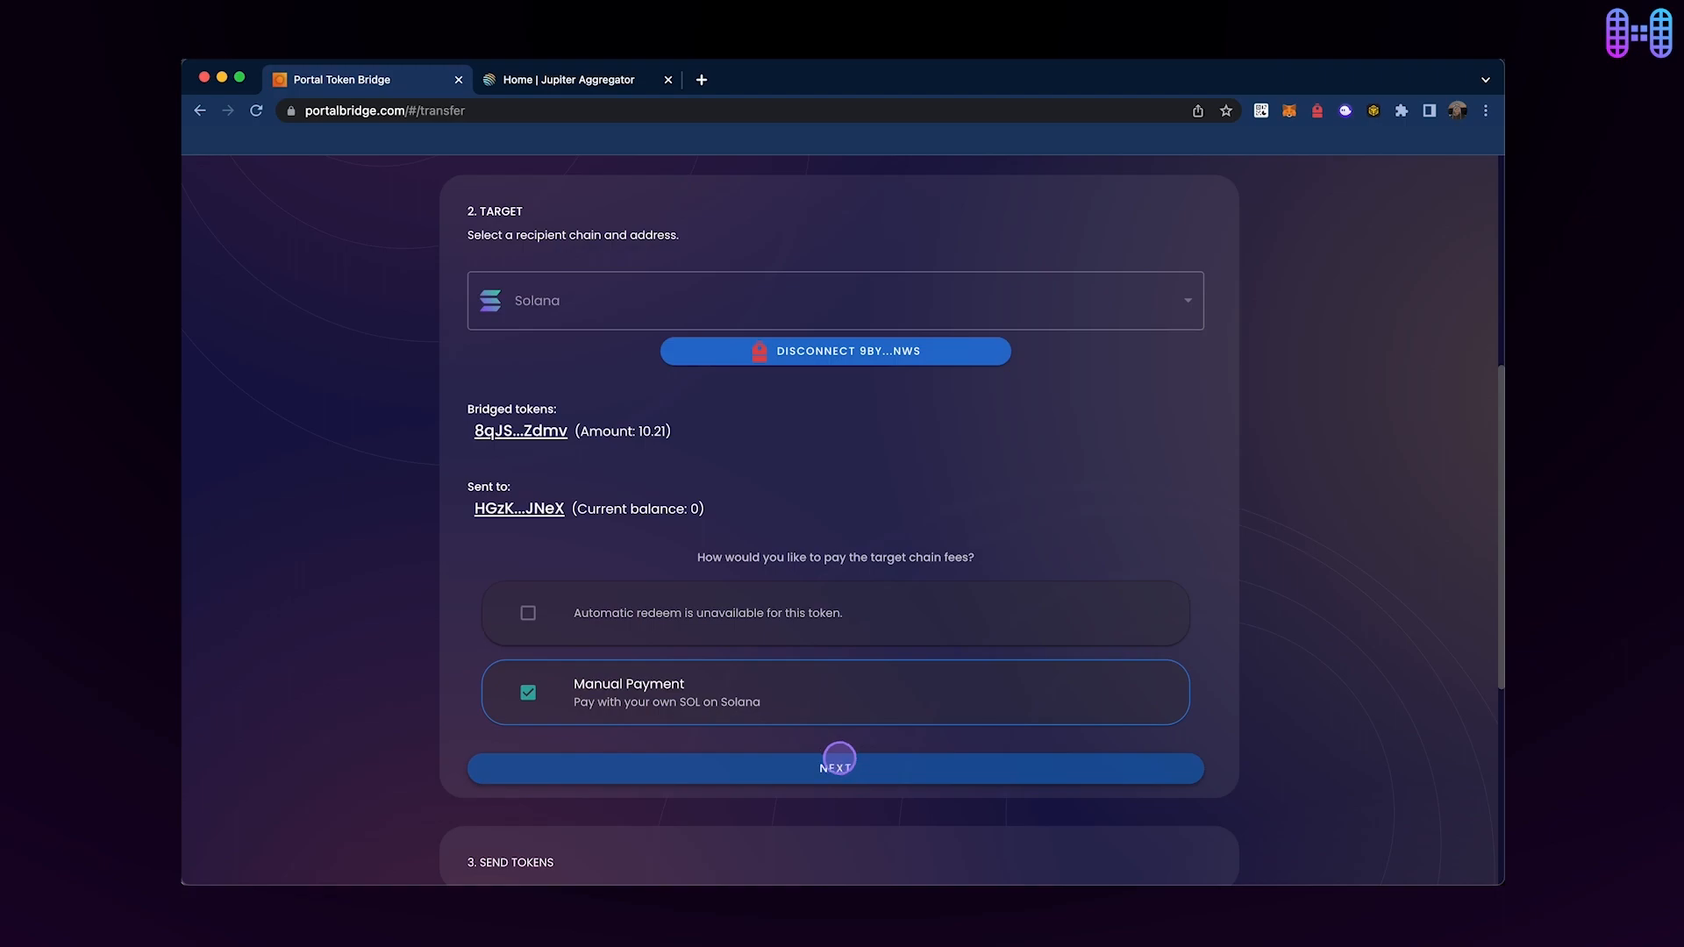
- Confirm the target and approve spending the 10.21 USDT in MetaMask
left_click(835, 768)
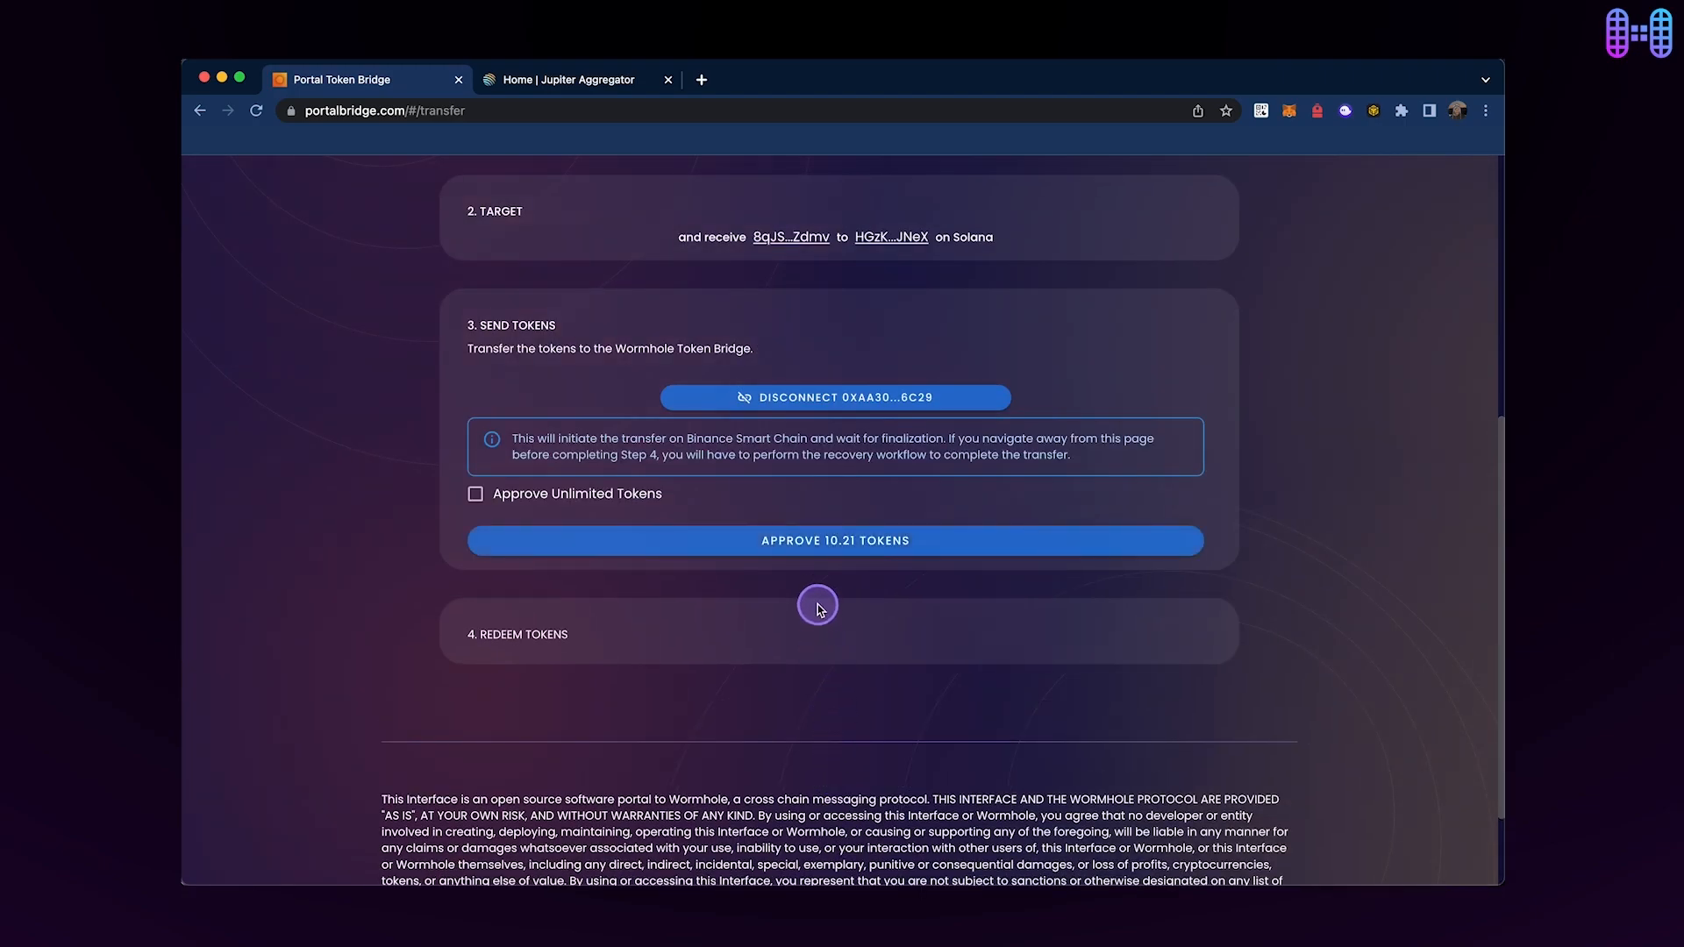
left_click(835, 540)
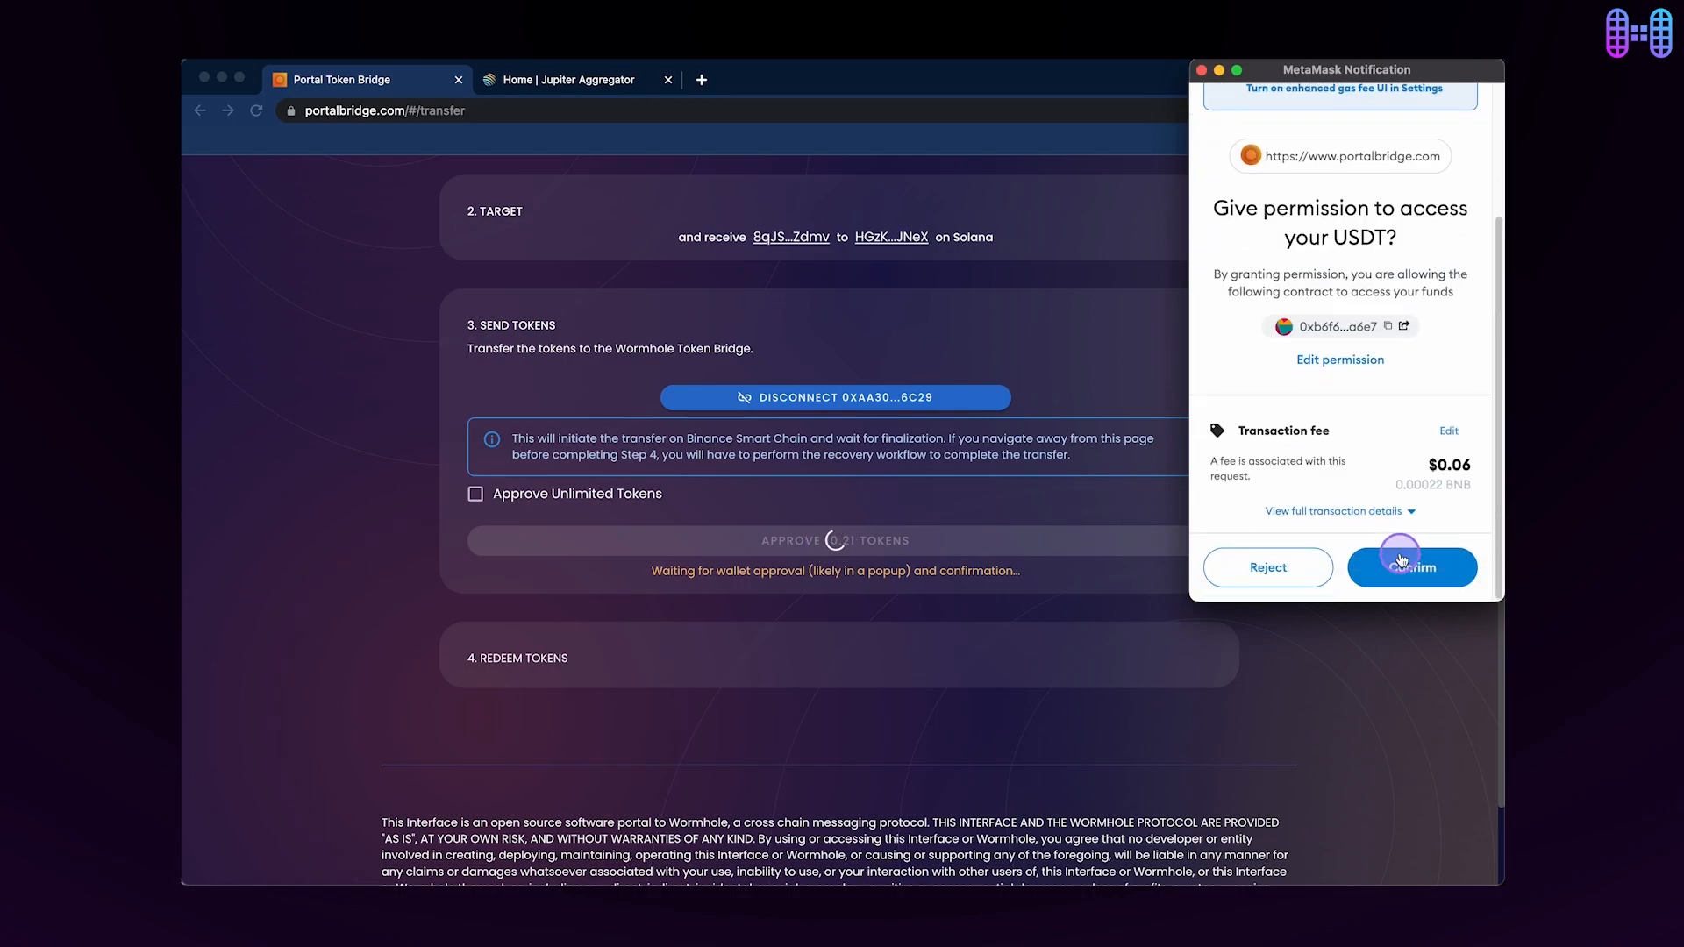
left_click(1410, 567)
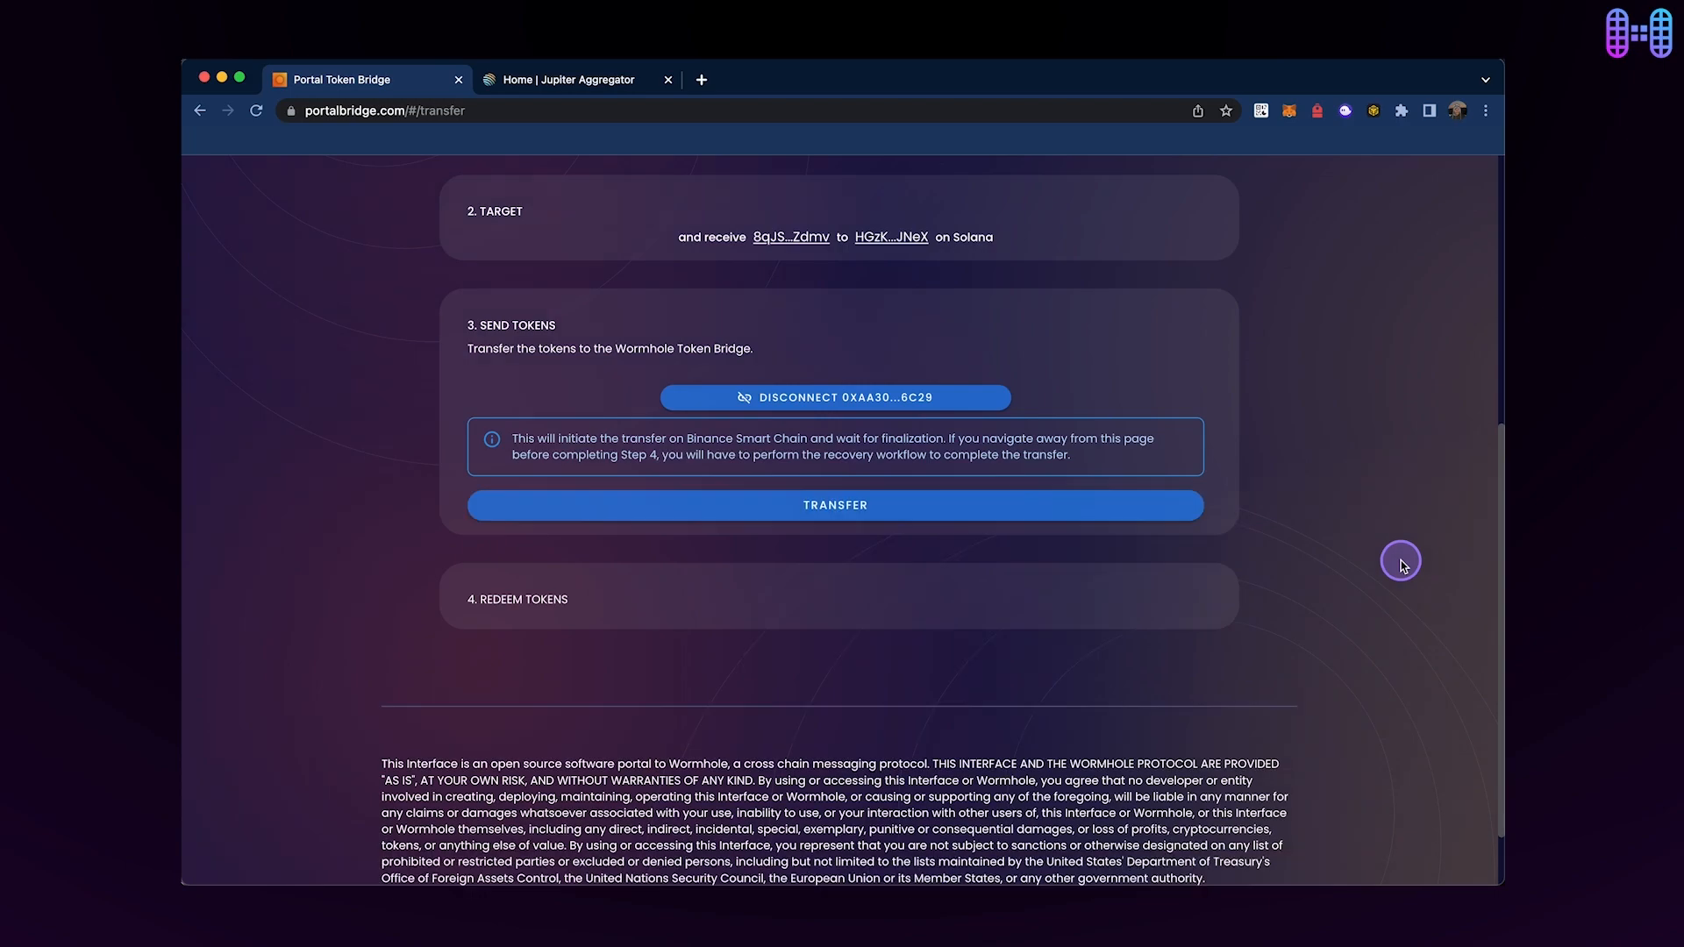
- Transfer the 10.21 USDT on Binance Smart Chain, confirming the warning and MetaMask transaction
left_click(835, 505)
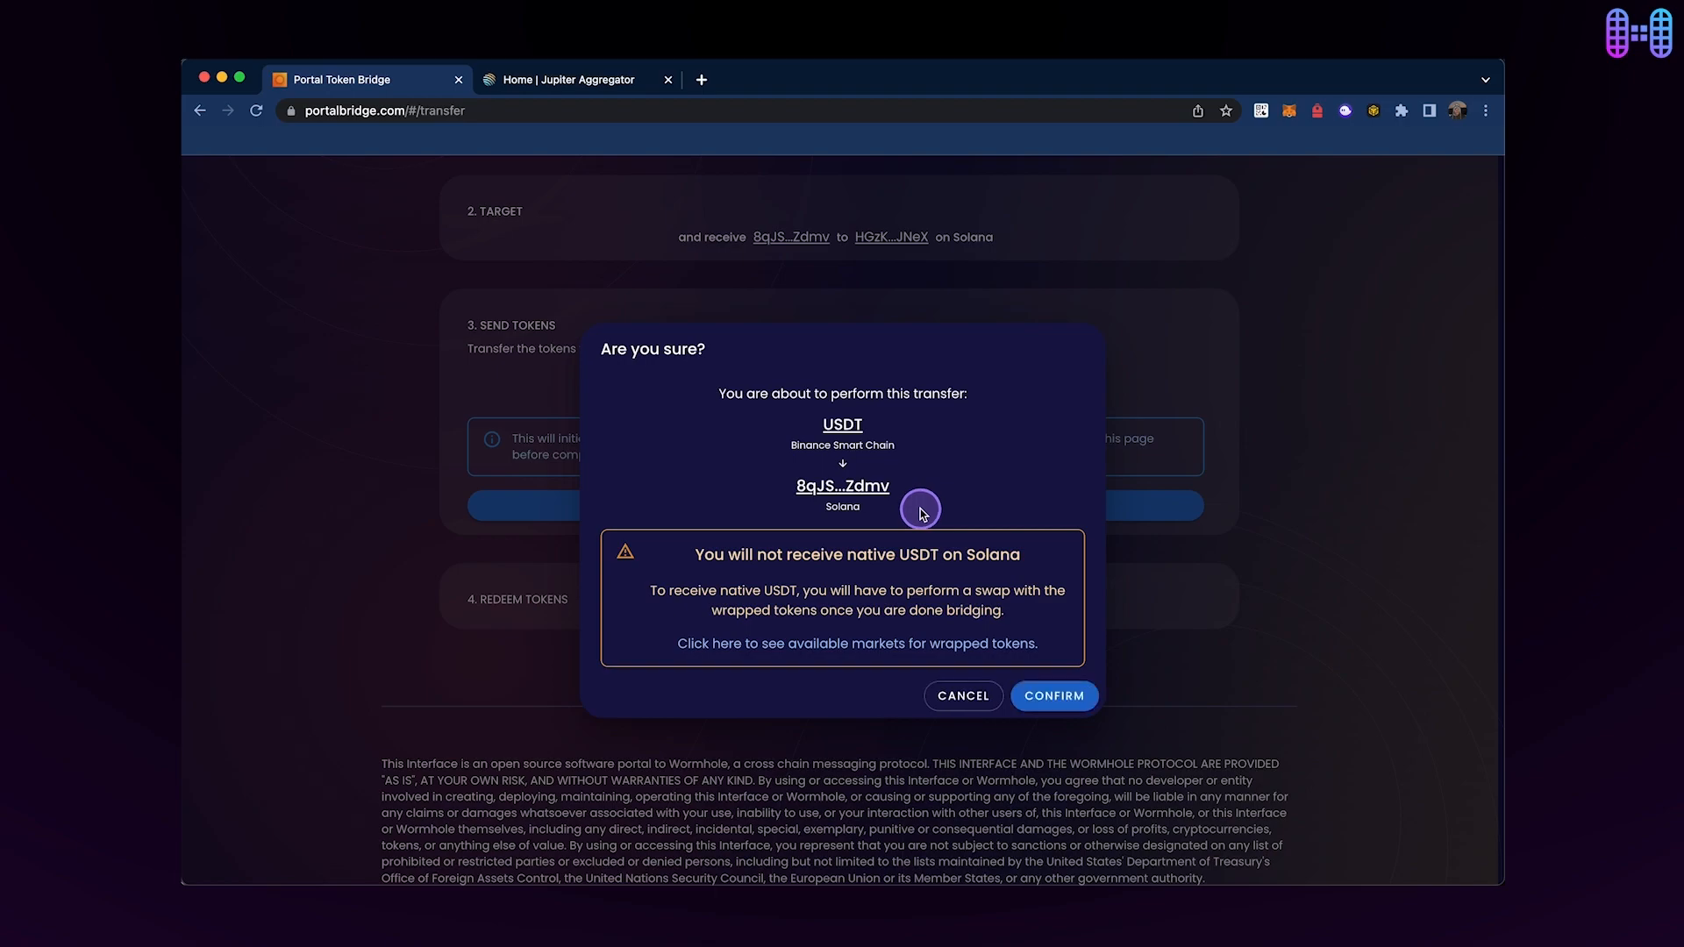
left_click(1053, 695)
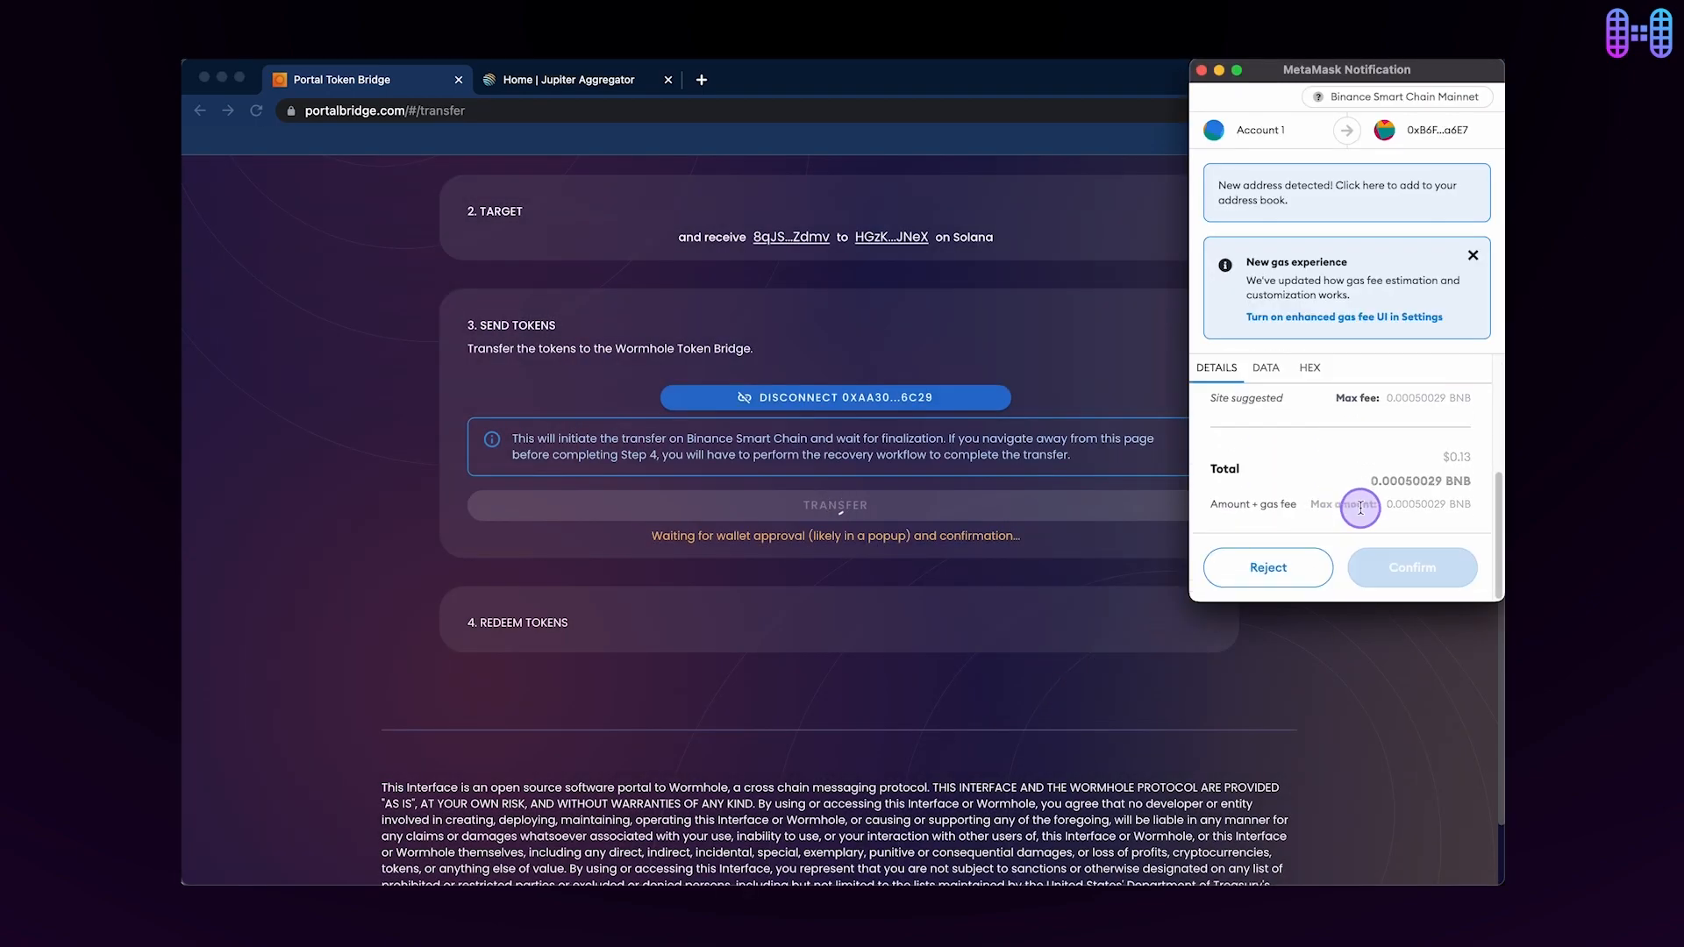
left_click(1410, 566)
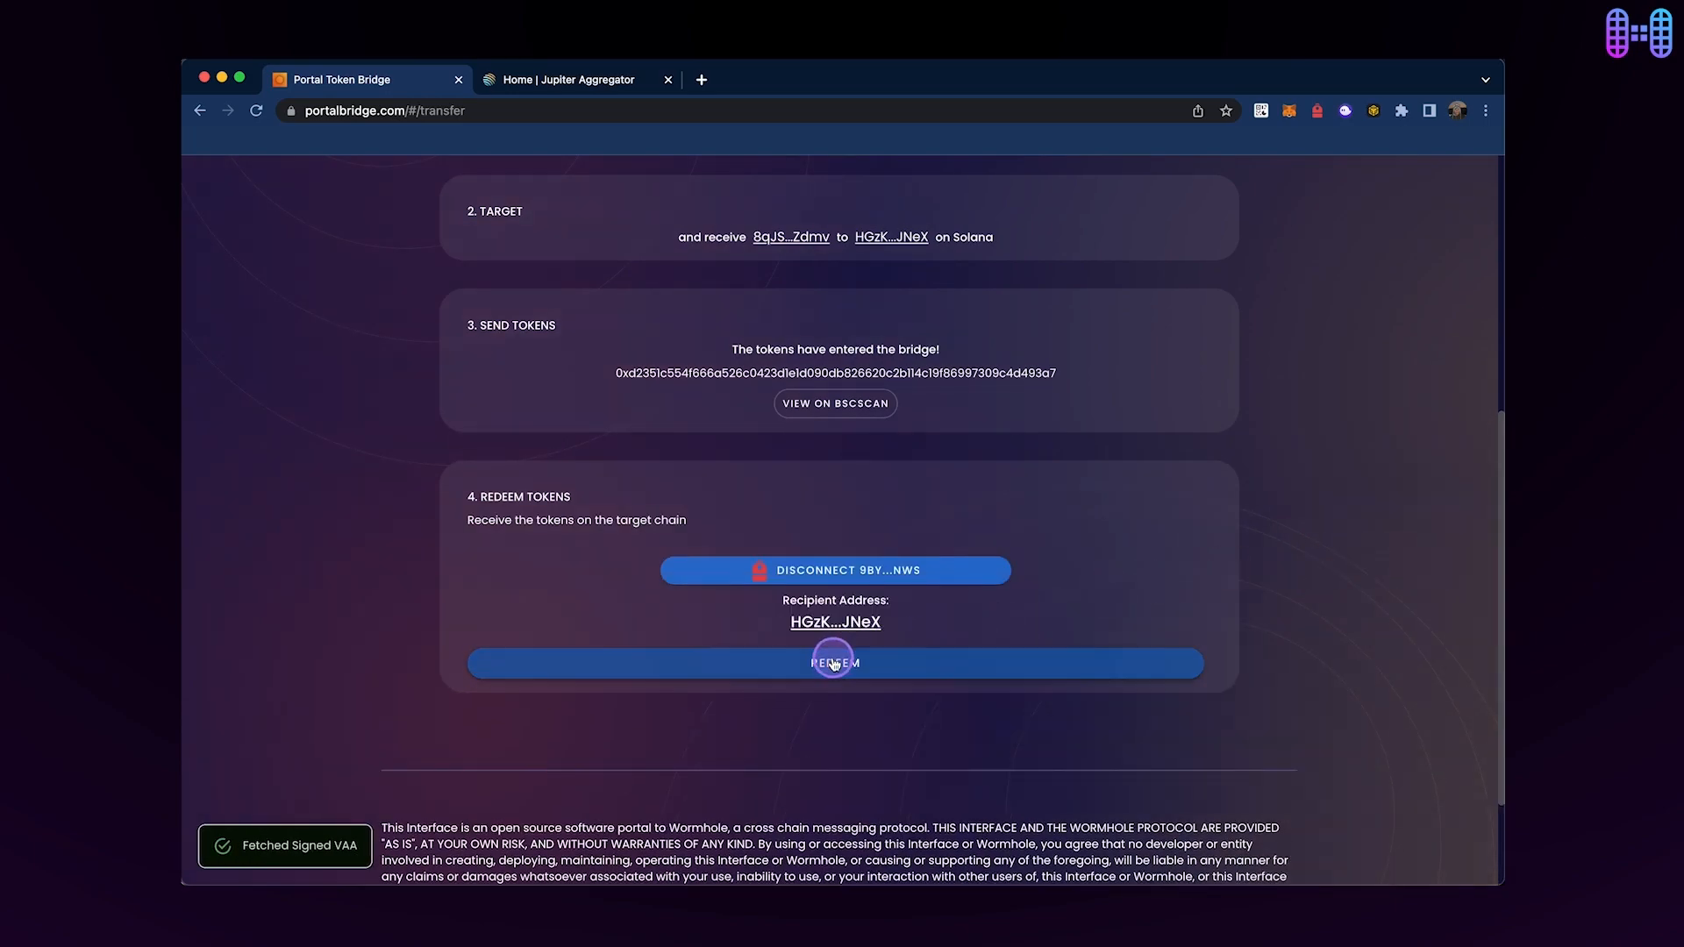
- Redeem on Solana, approving each Phantom transaction, and check the 10.21 Tether USD balance
left_click(835, 663)
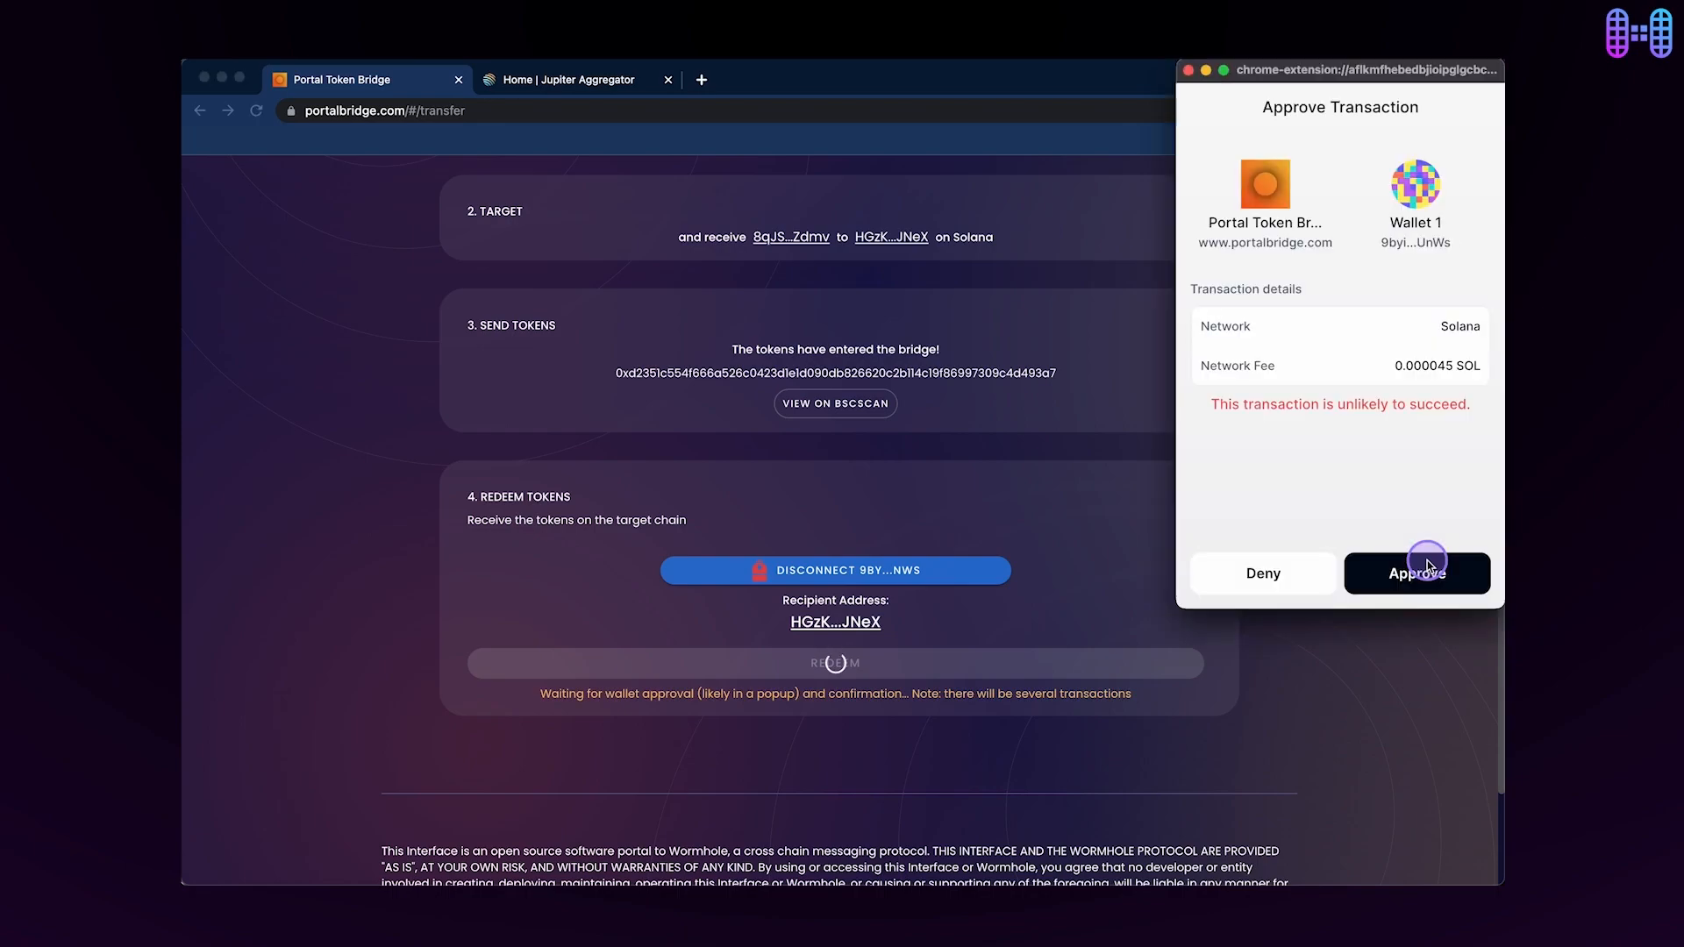
left_click(1417, 571)
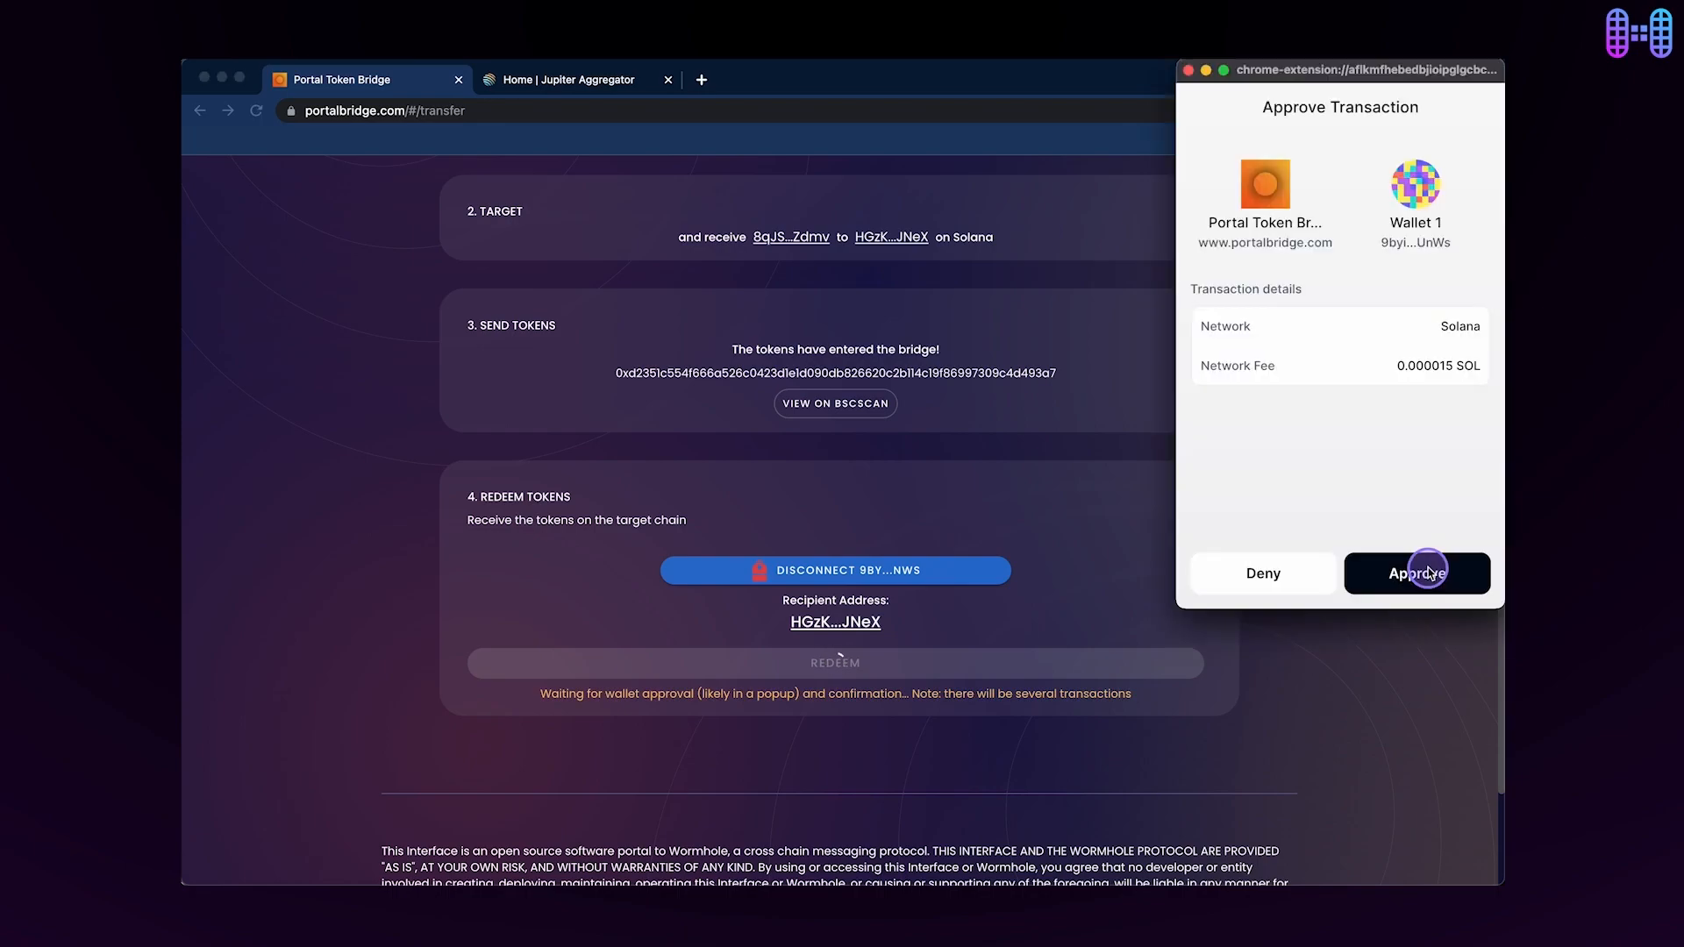
left_click(1416, 572)
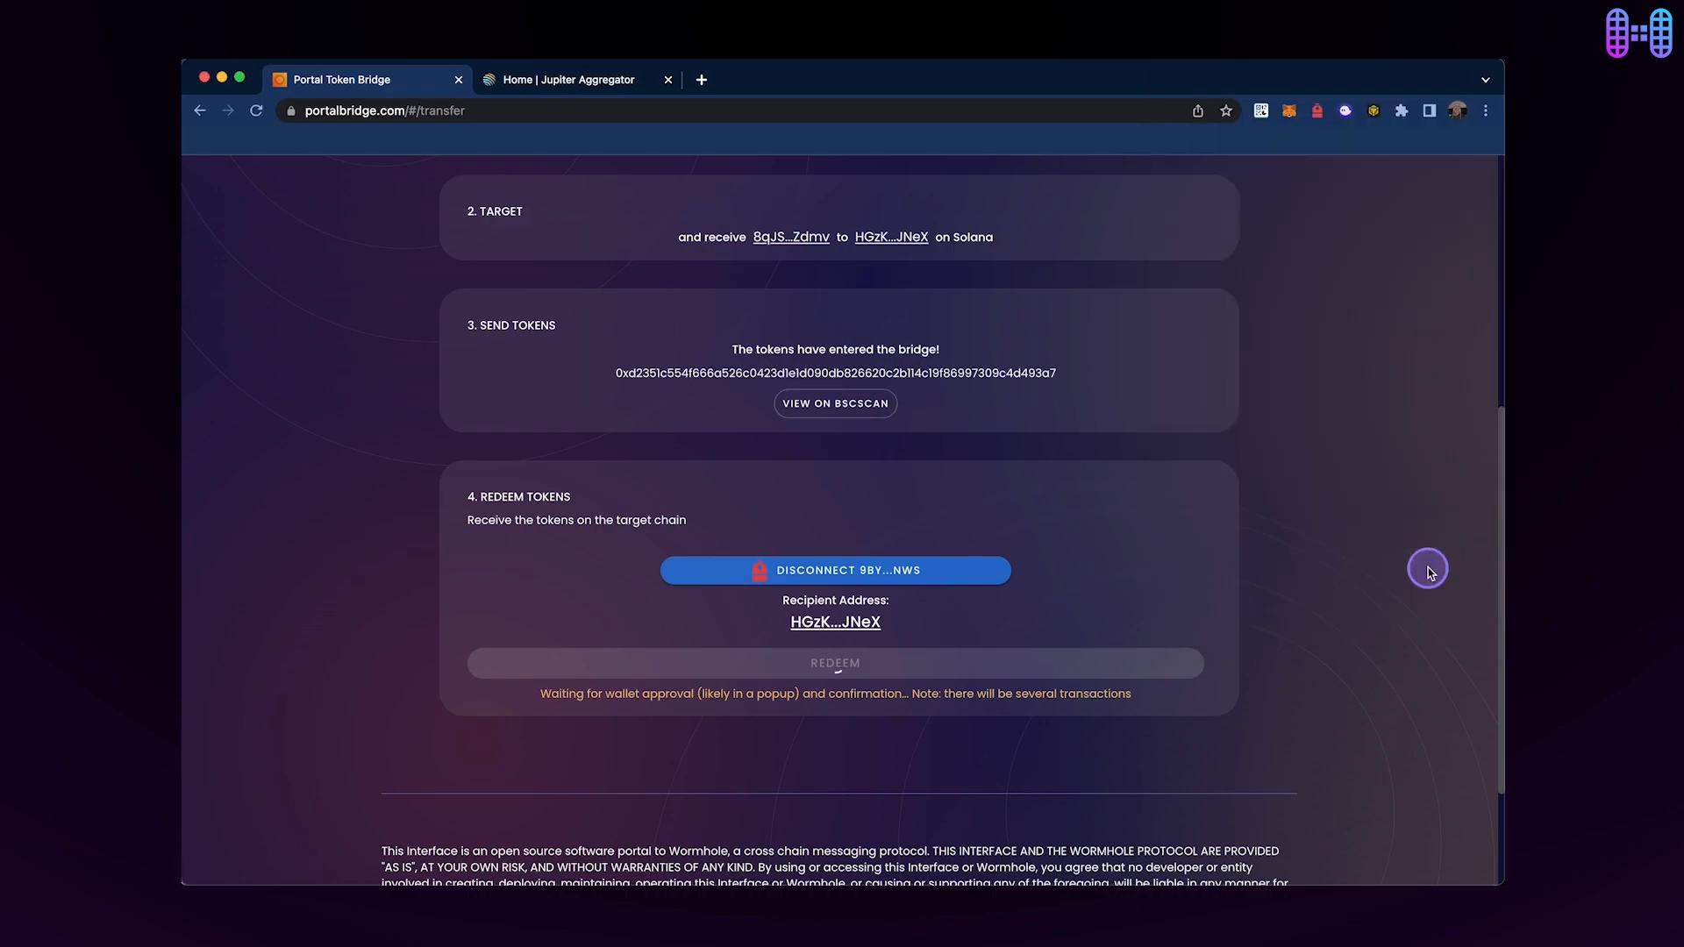
left_click(835, 663)
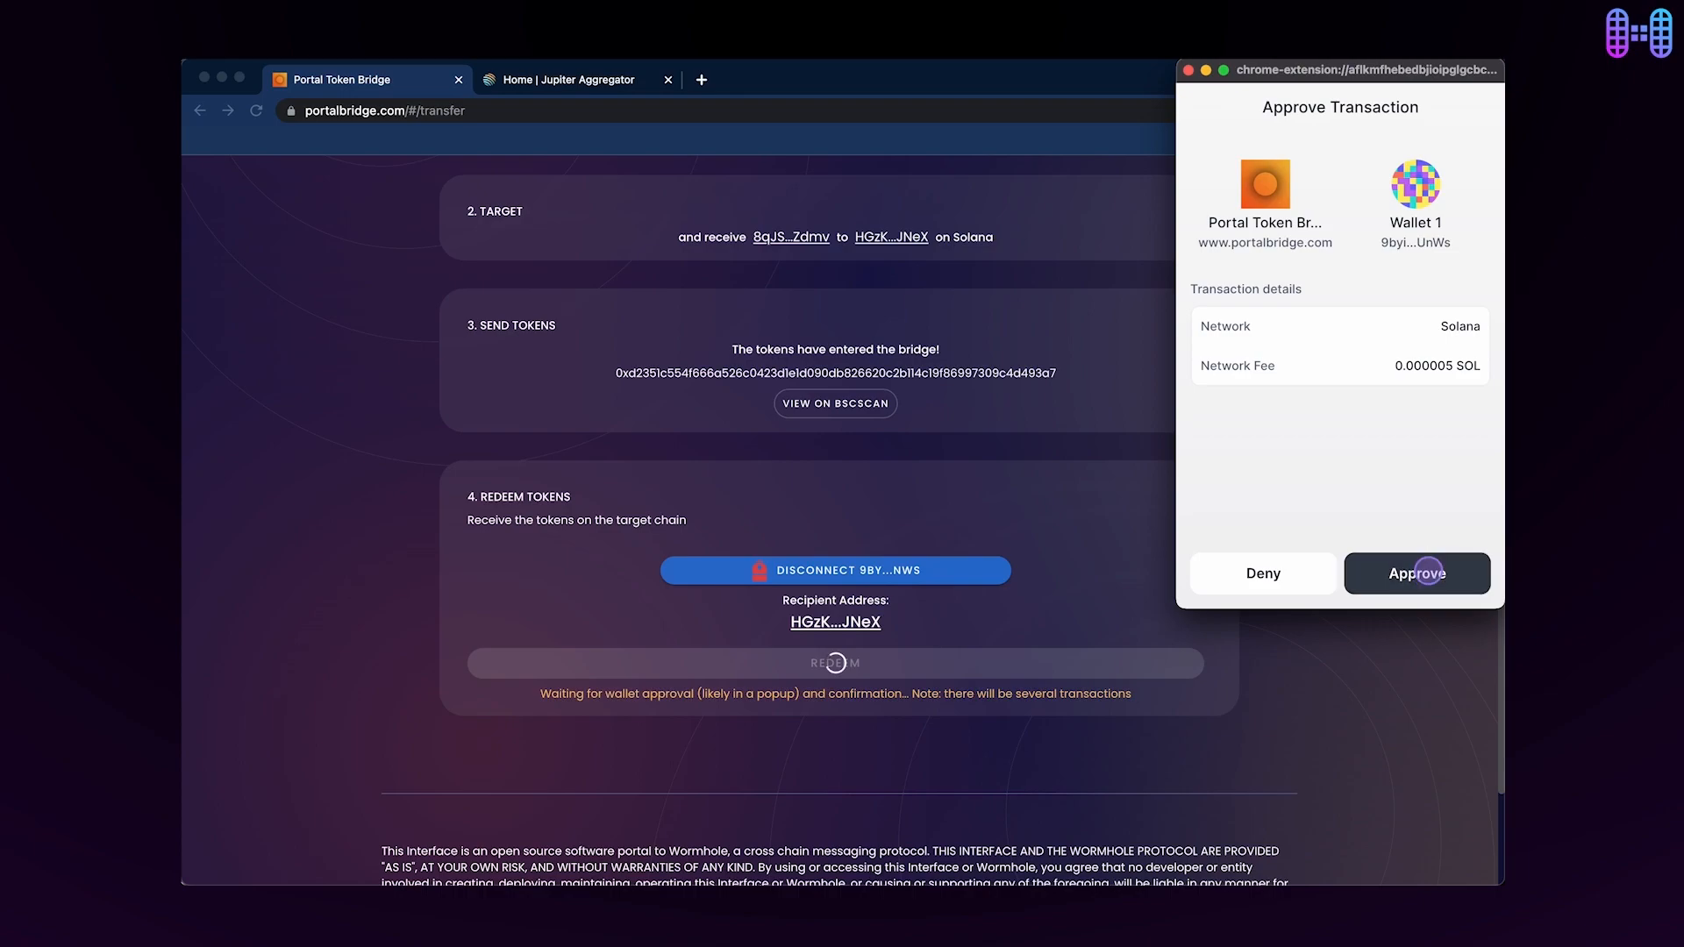
left_click(1417, 571)
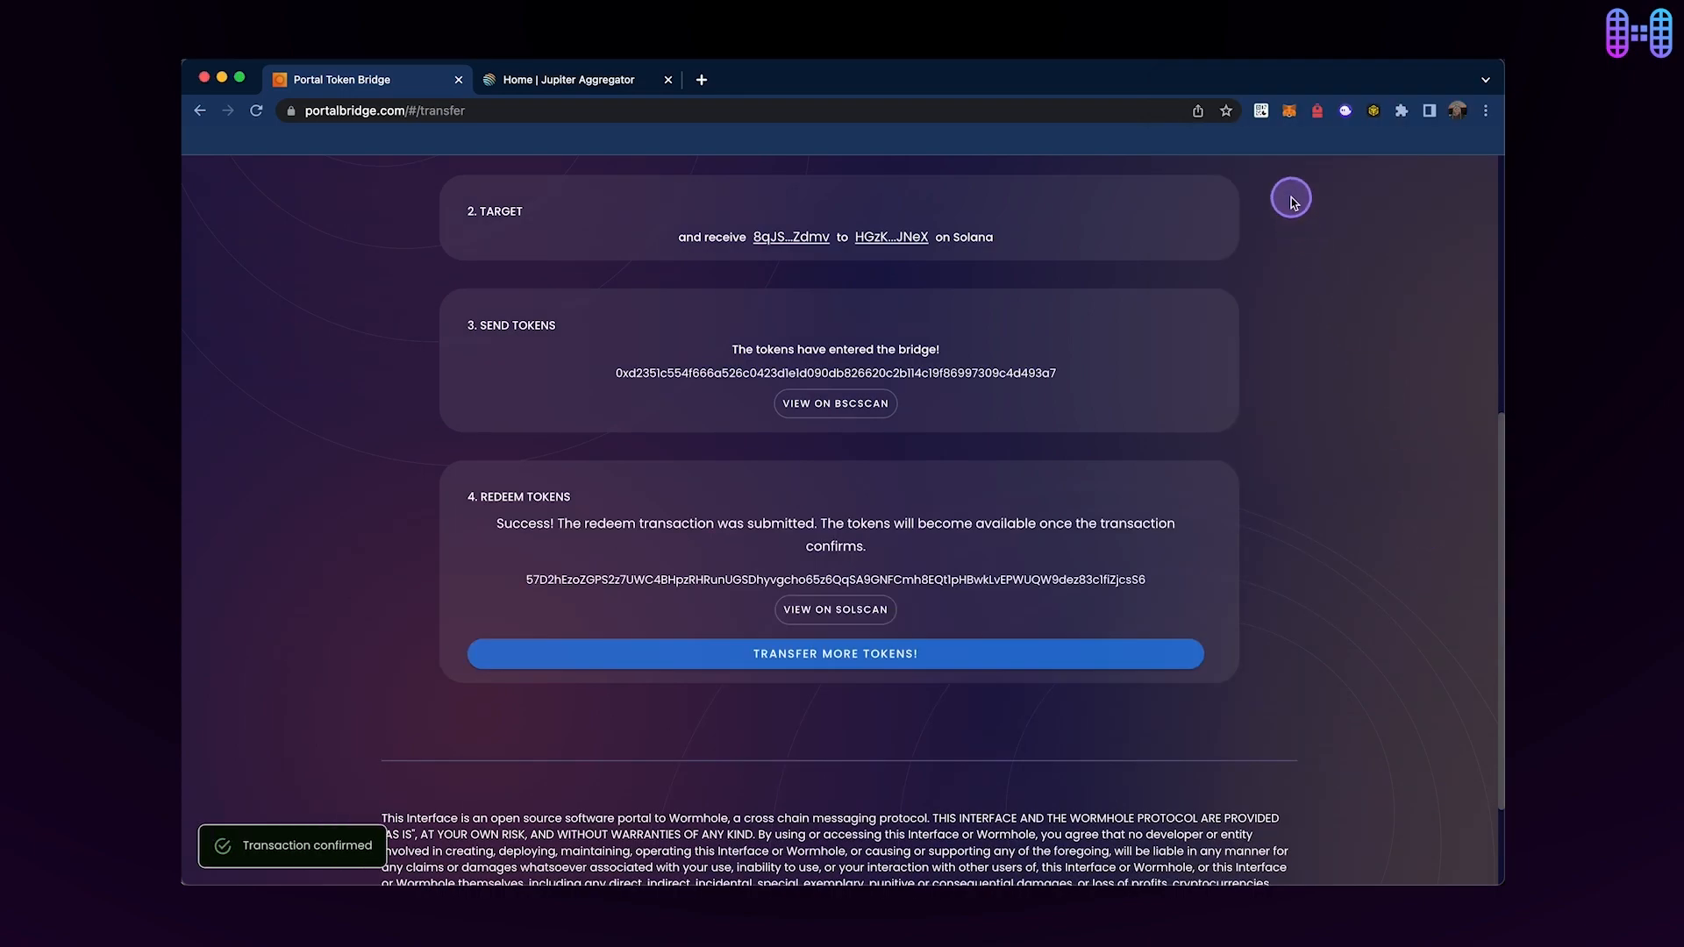
left_click(1313, 110)
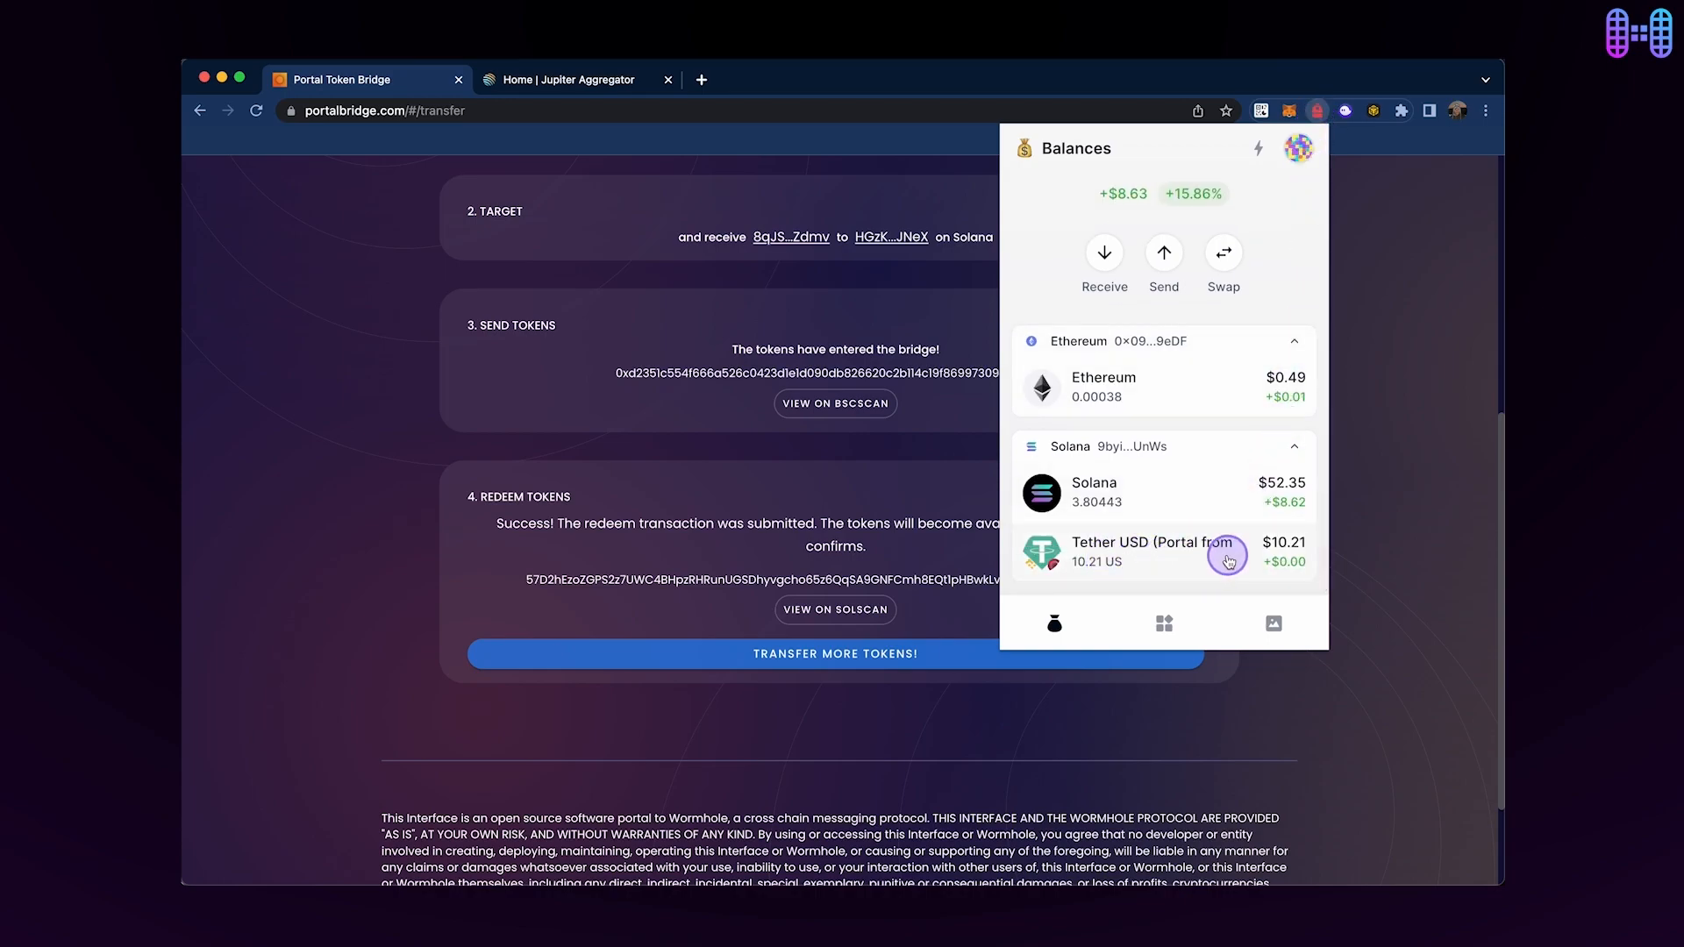
mouse_move(544, 115)
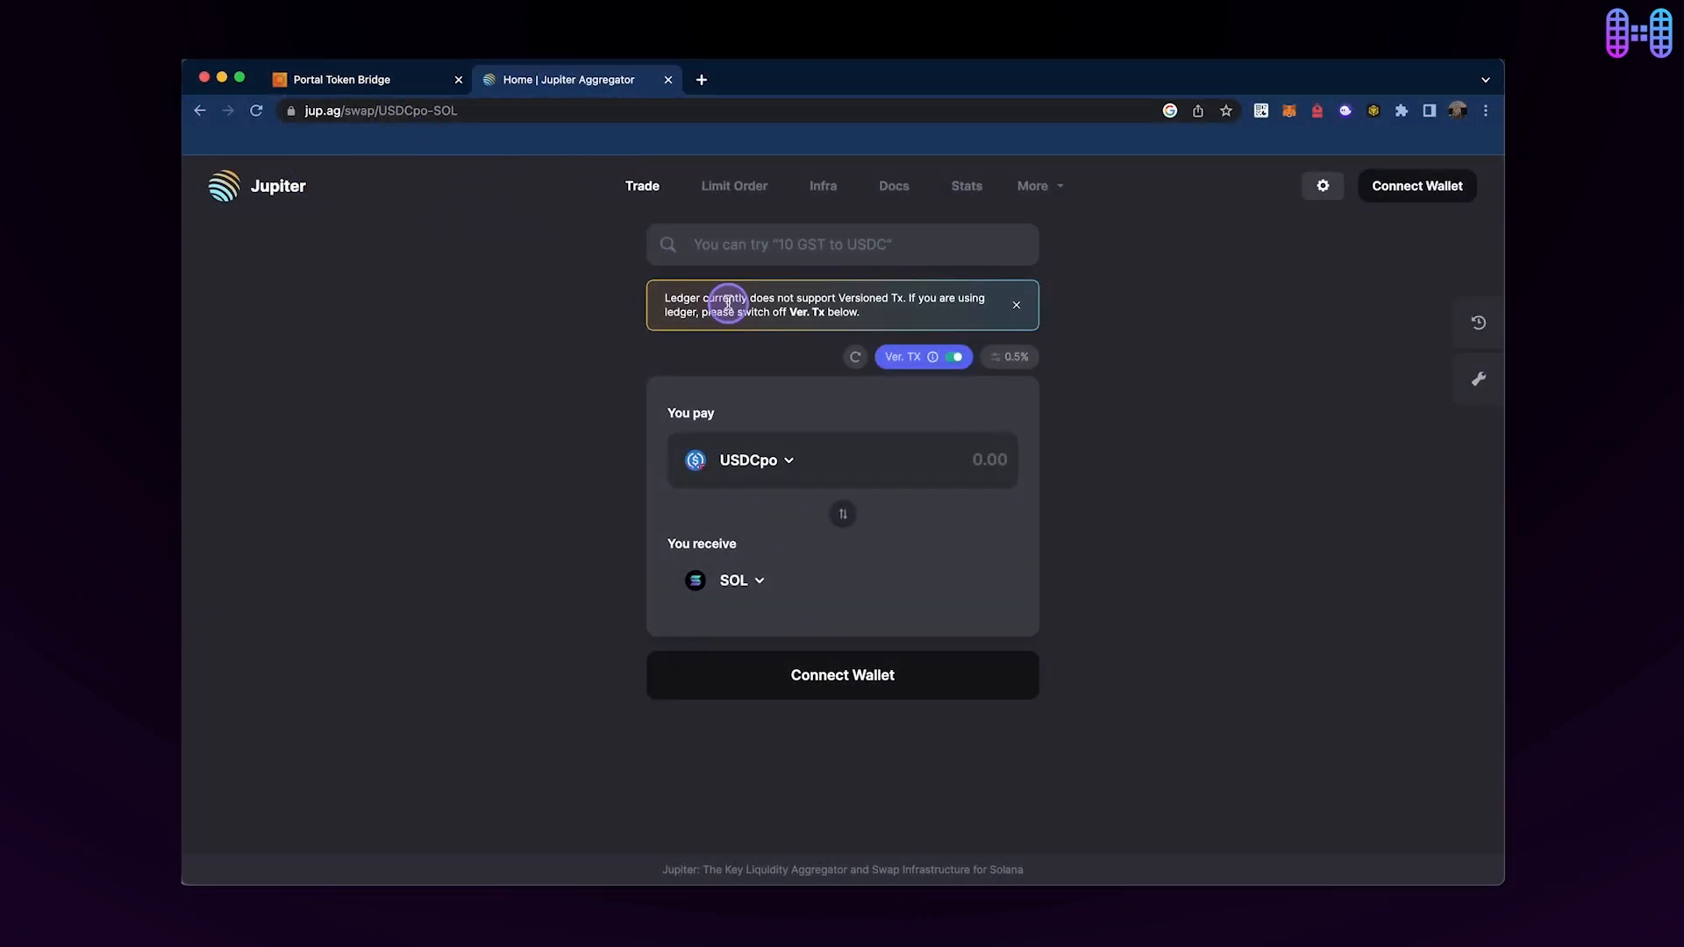
mouse_move(1079, 312)
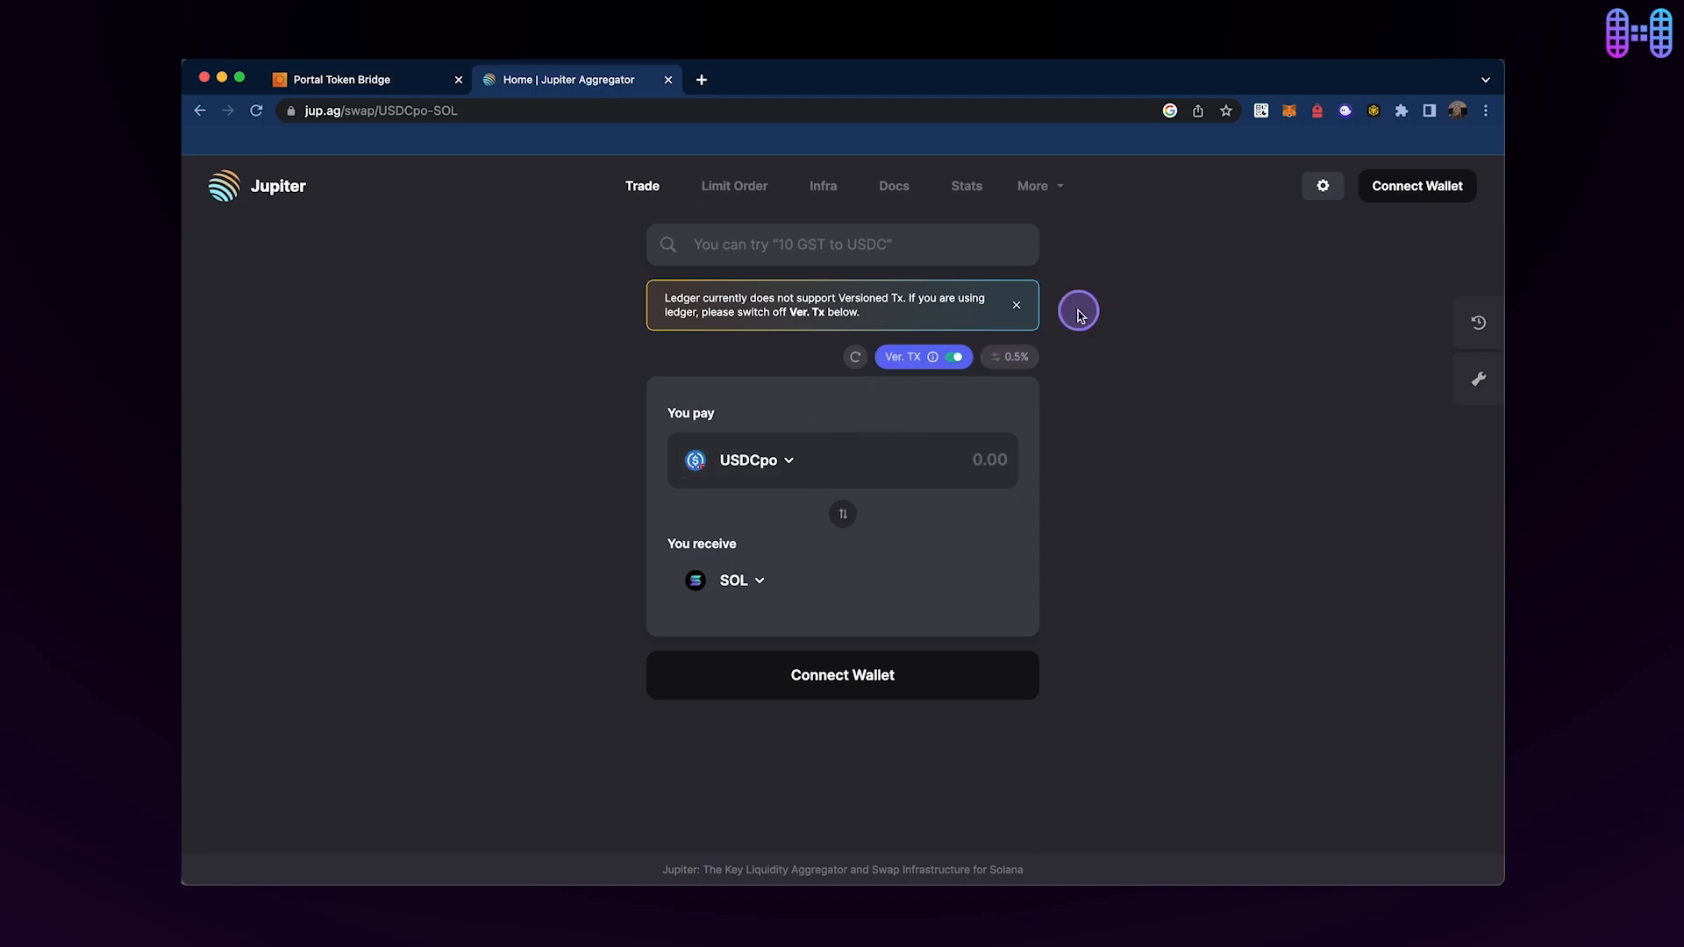
mouse_move(779, 533)
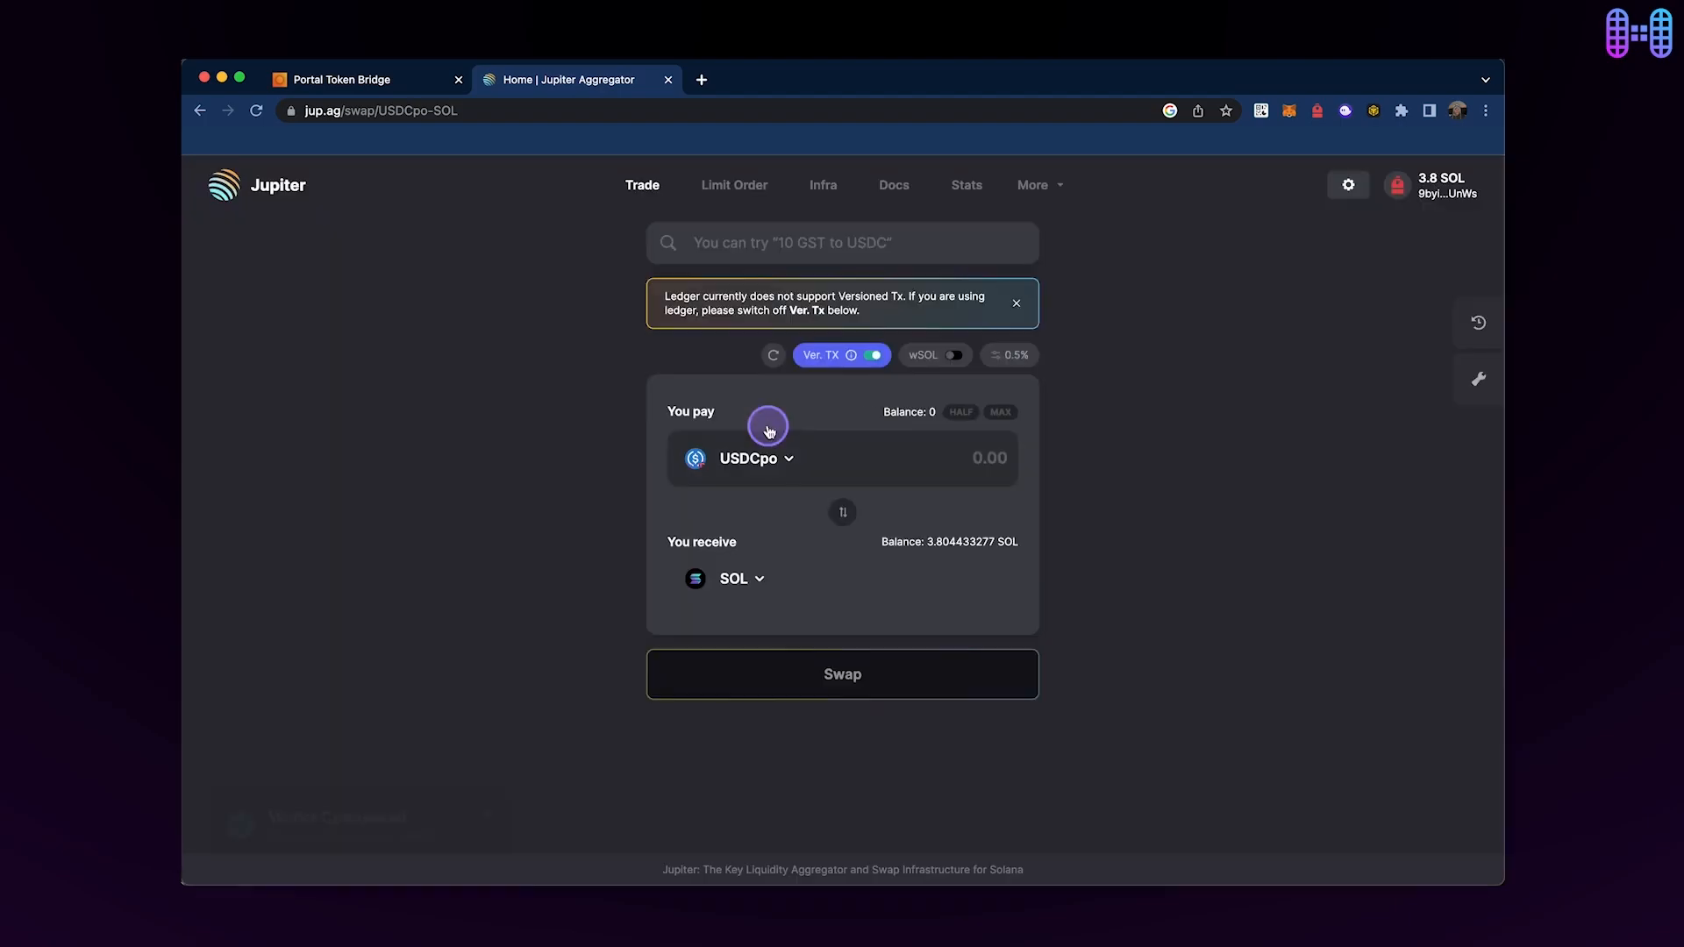
- Choose USDTbs as the paying token for the swap to SOL
left_click(998, 411)
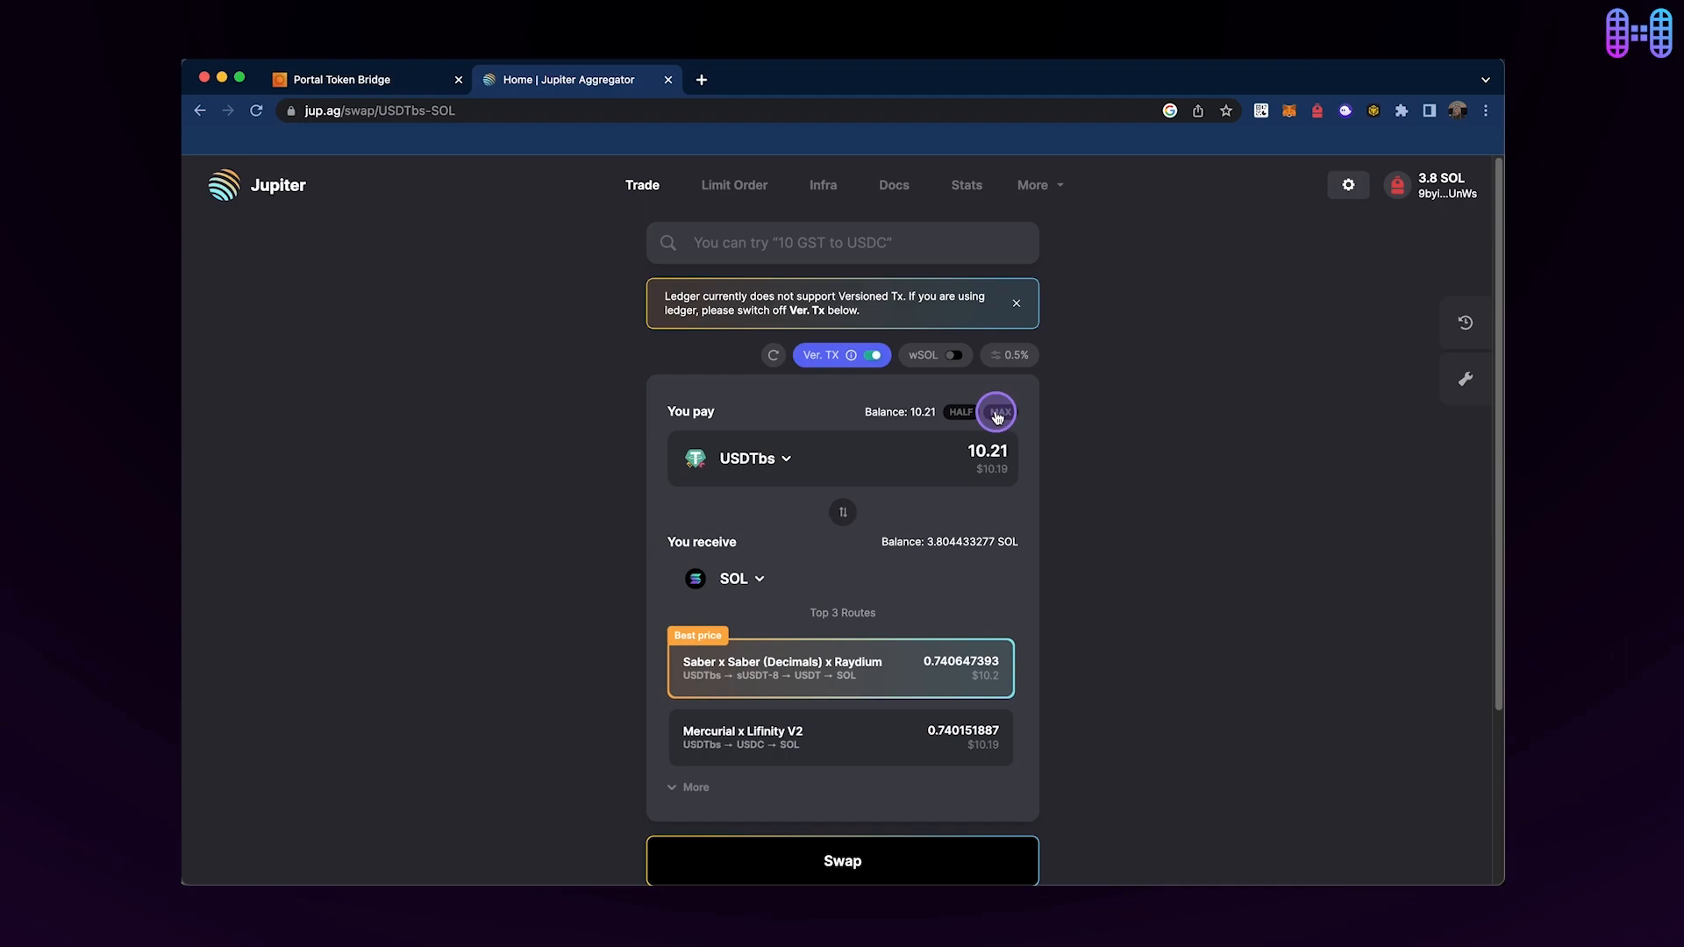
- Swap 10.21 USDTbs for about 0.7386 SOL, approve in Phantom and check the 4.54 SOL balance
scroll("down", 3)
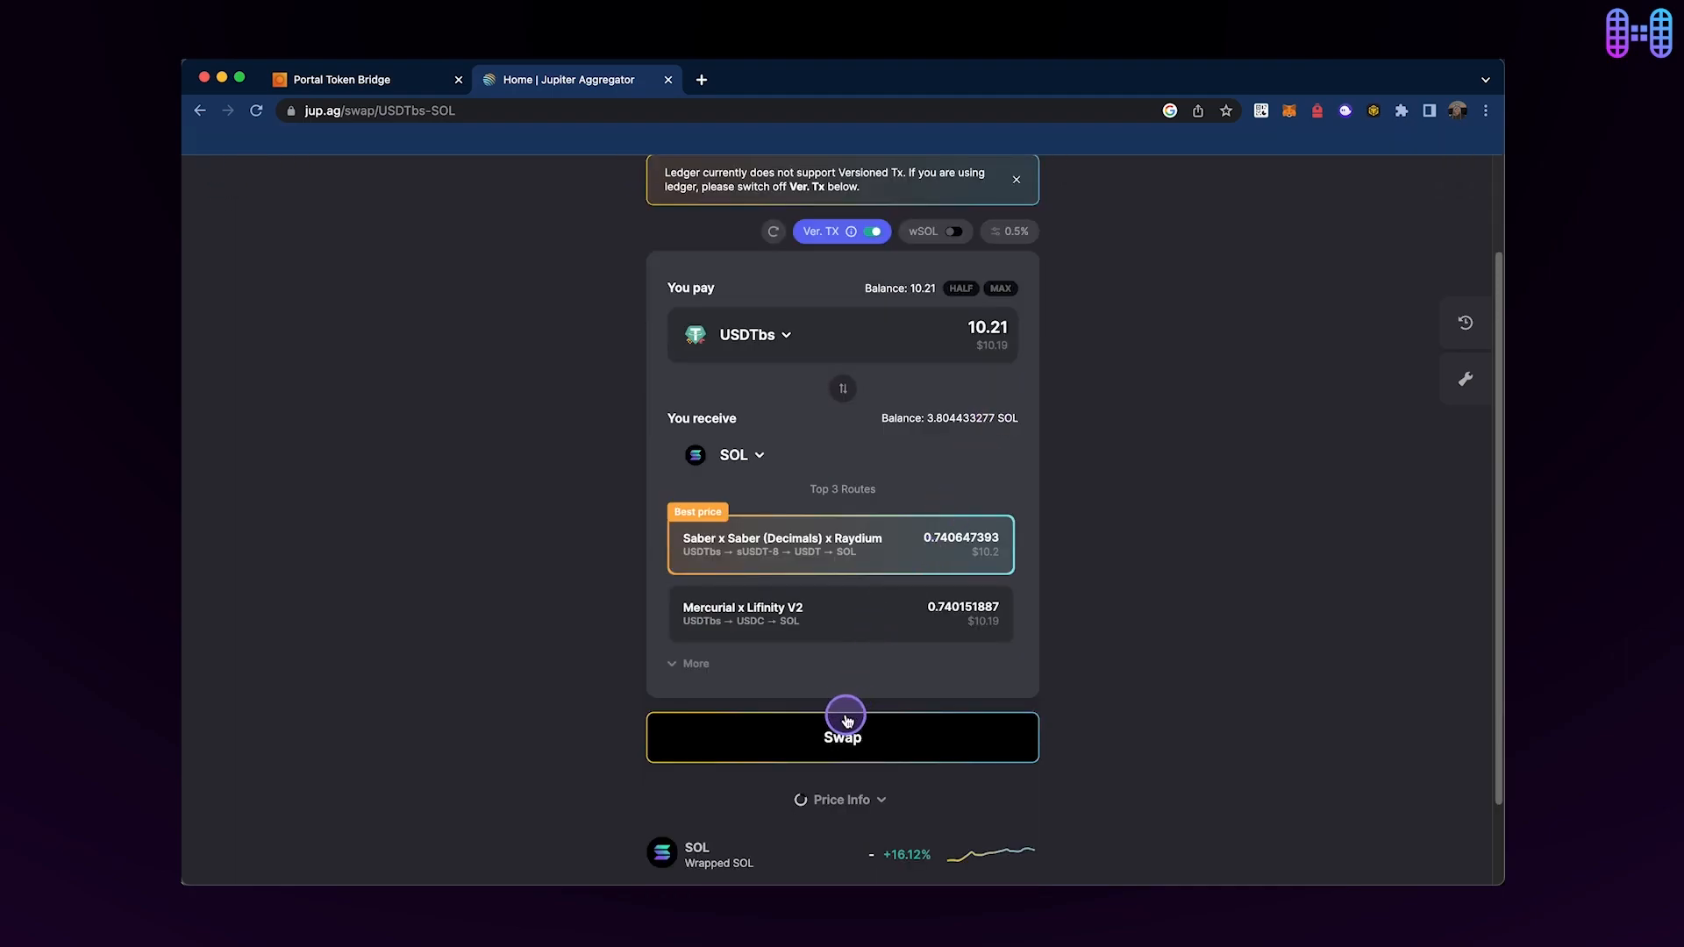
left_click(843, 737)
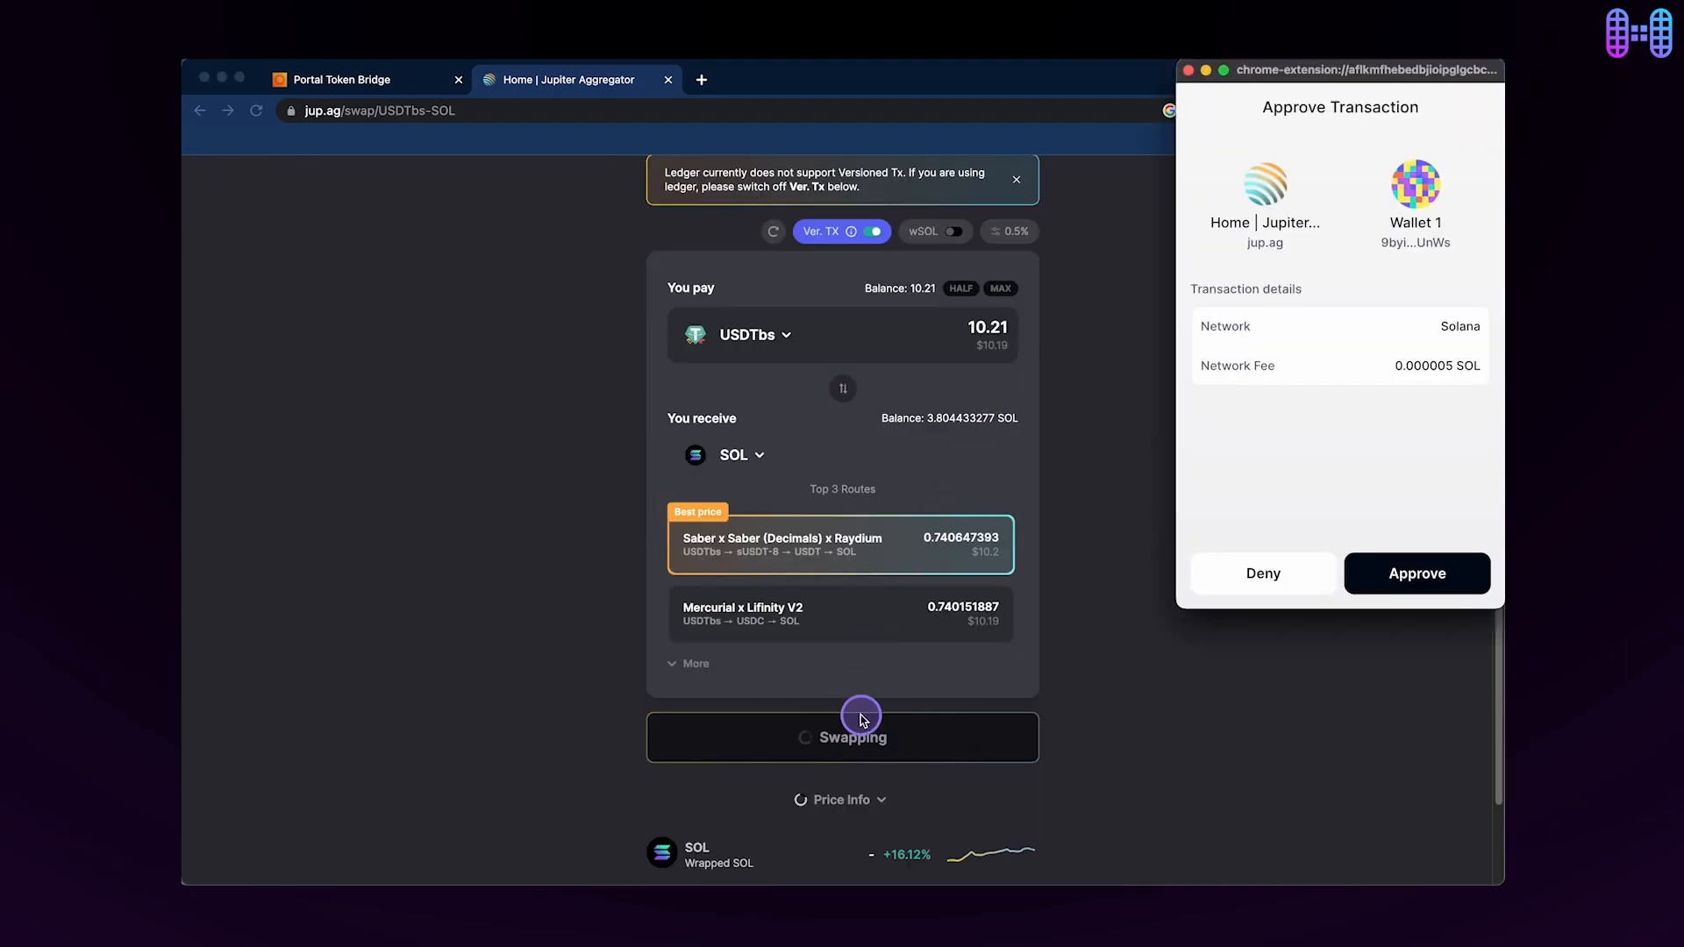
left_click(1415, 572)
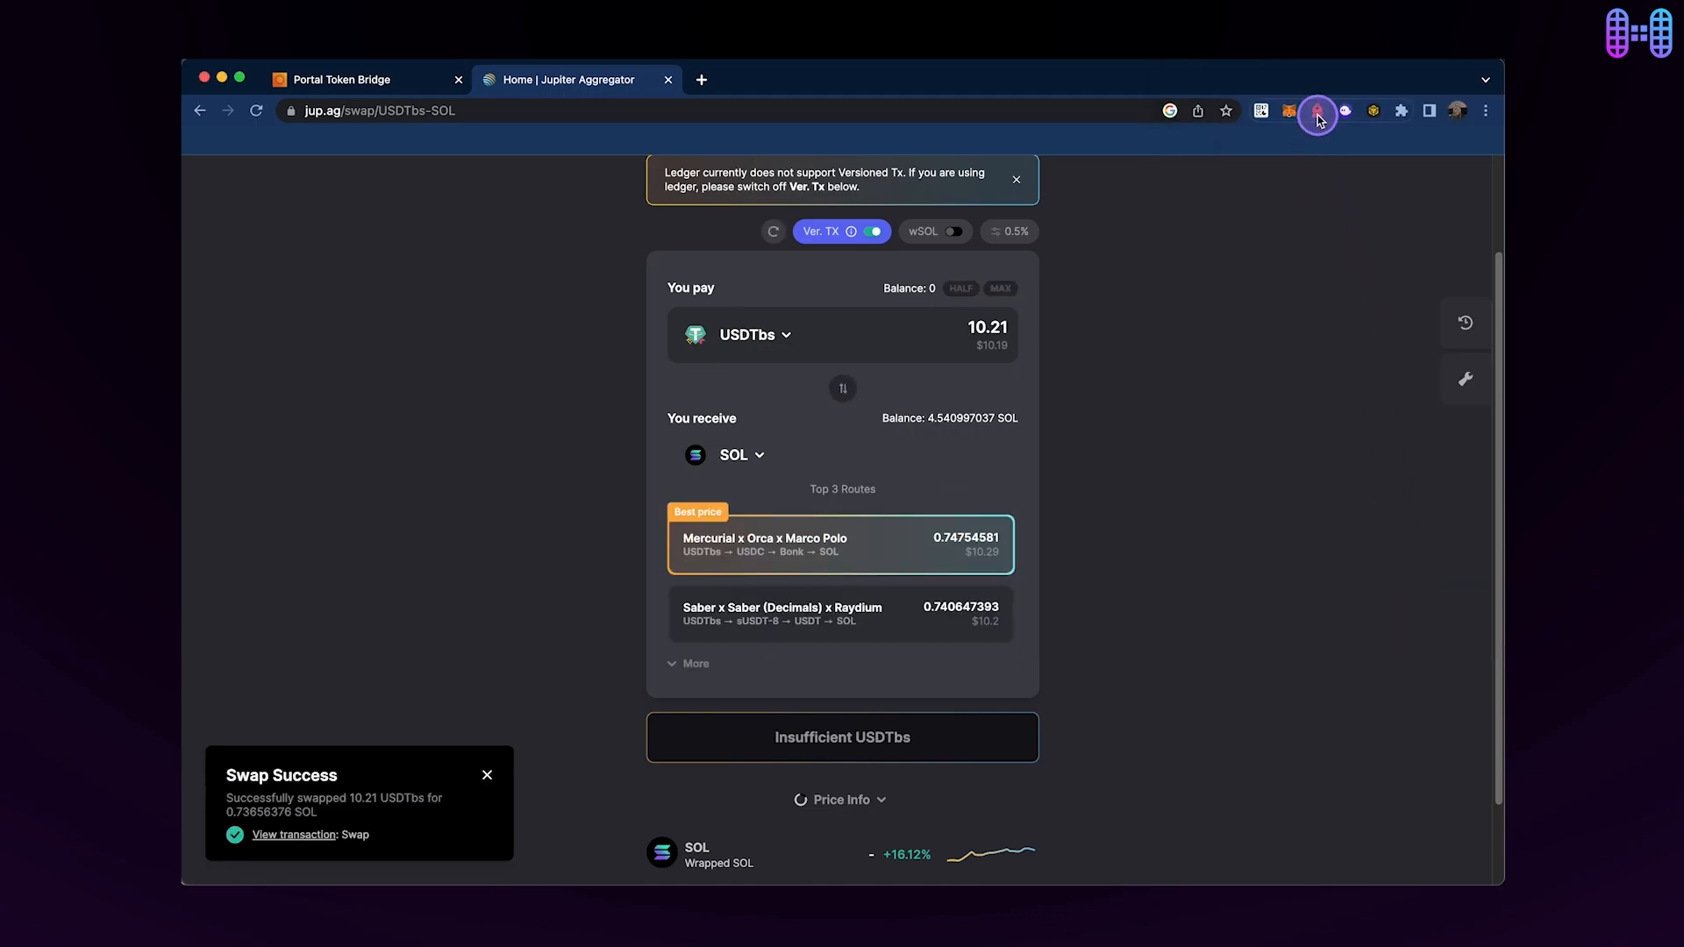
left_click(1317, 110)
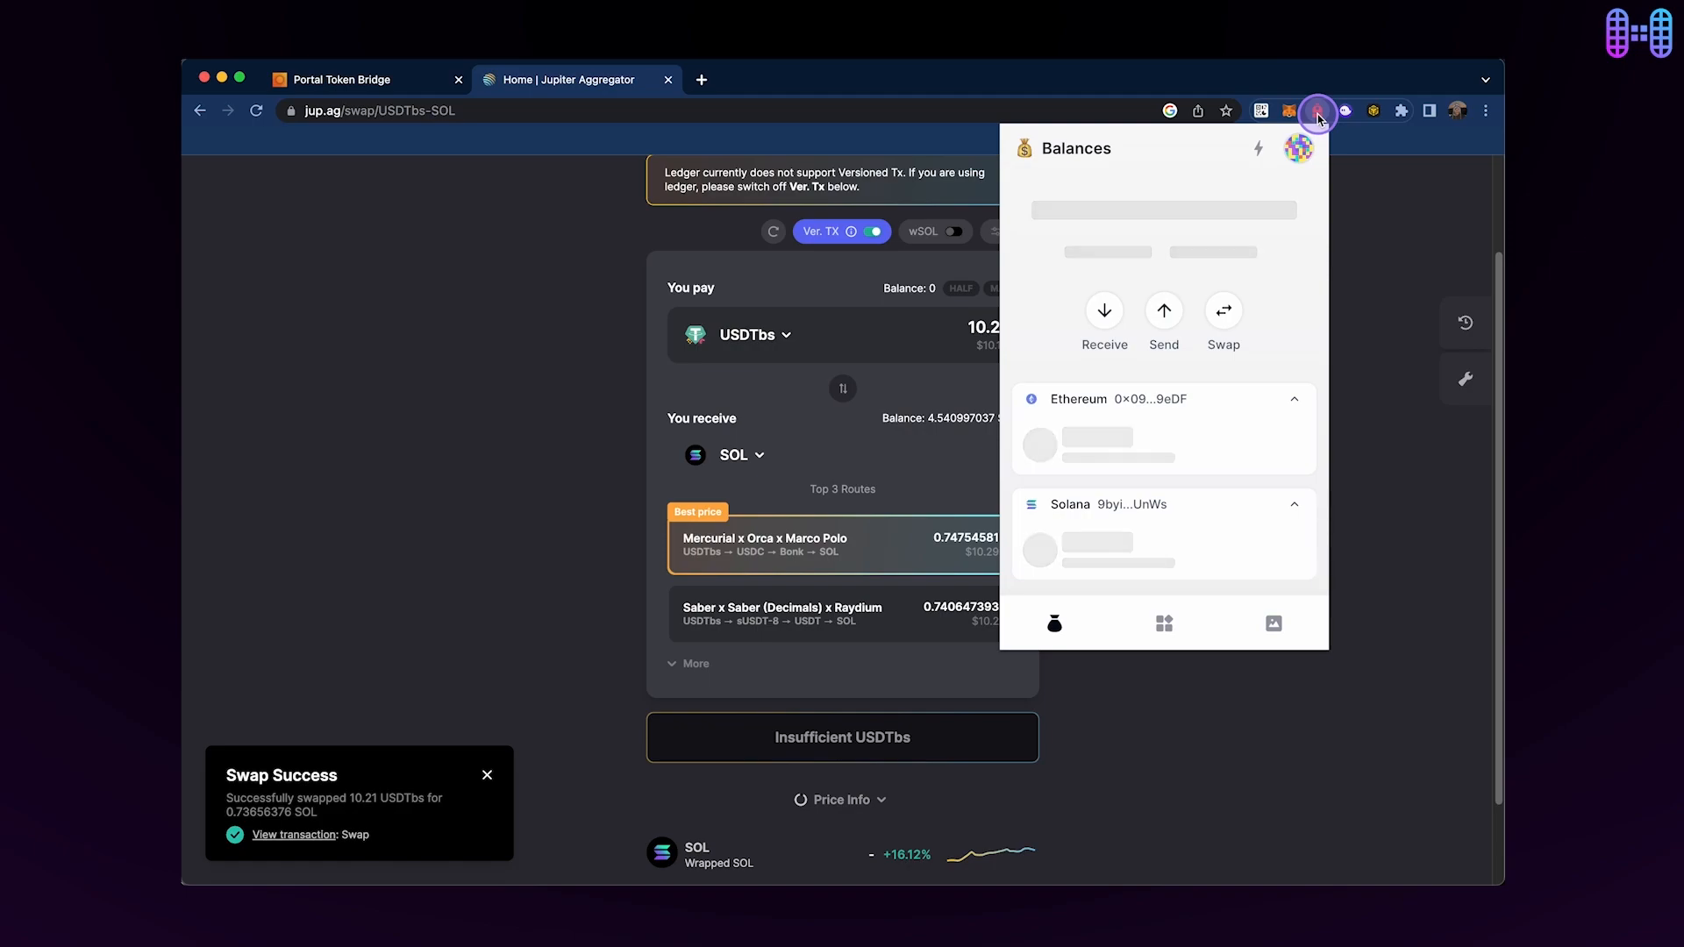